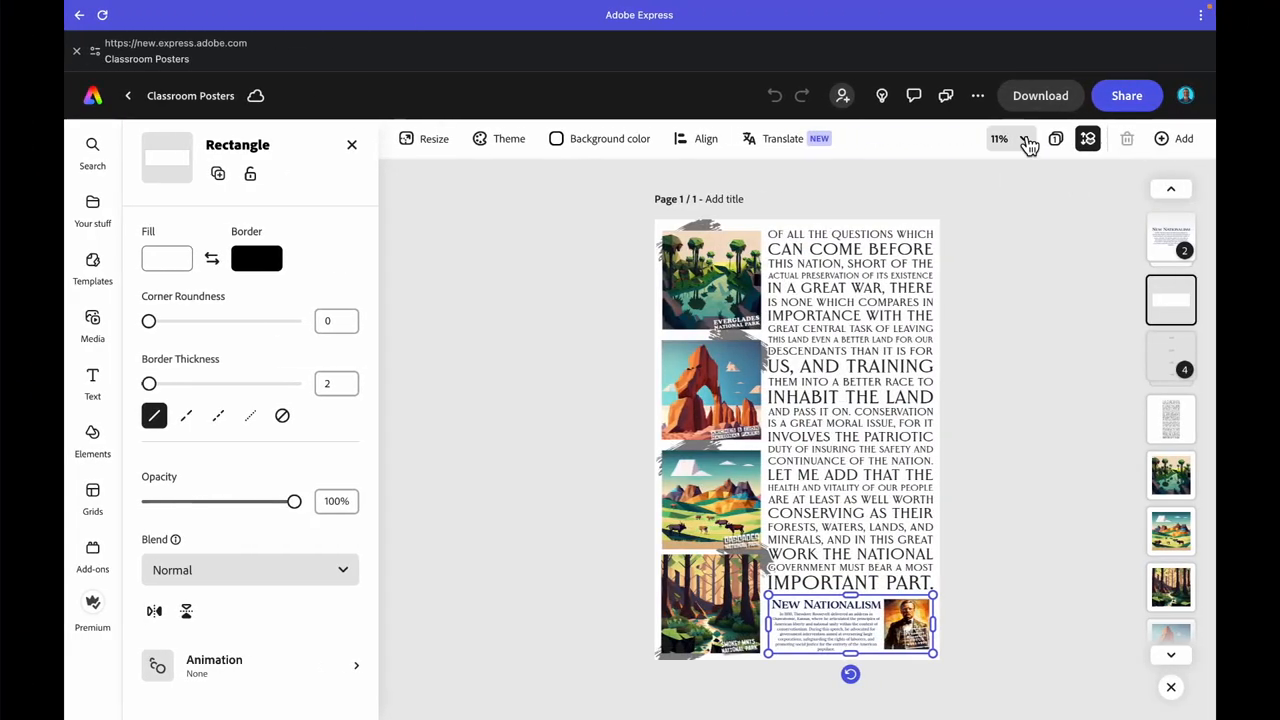
- Zoom to fit the selection and select the forest image on the poster's left side
{"action": "left_click", "coordinate": [1000, 138]}
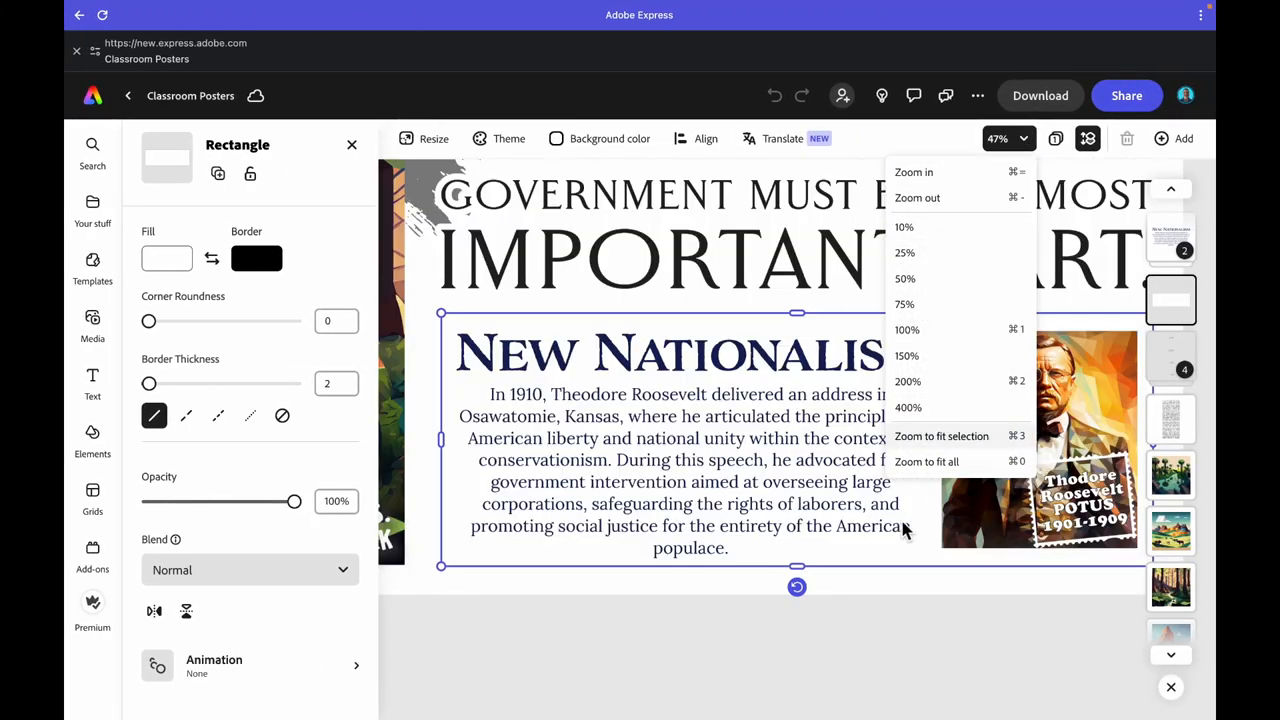
{"action": "mouse_move", "coordinate": [984, 470]}
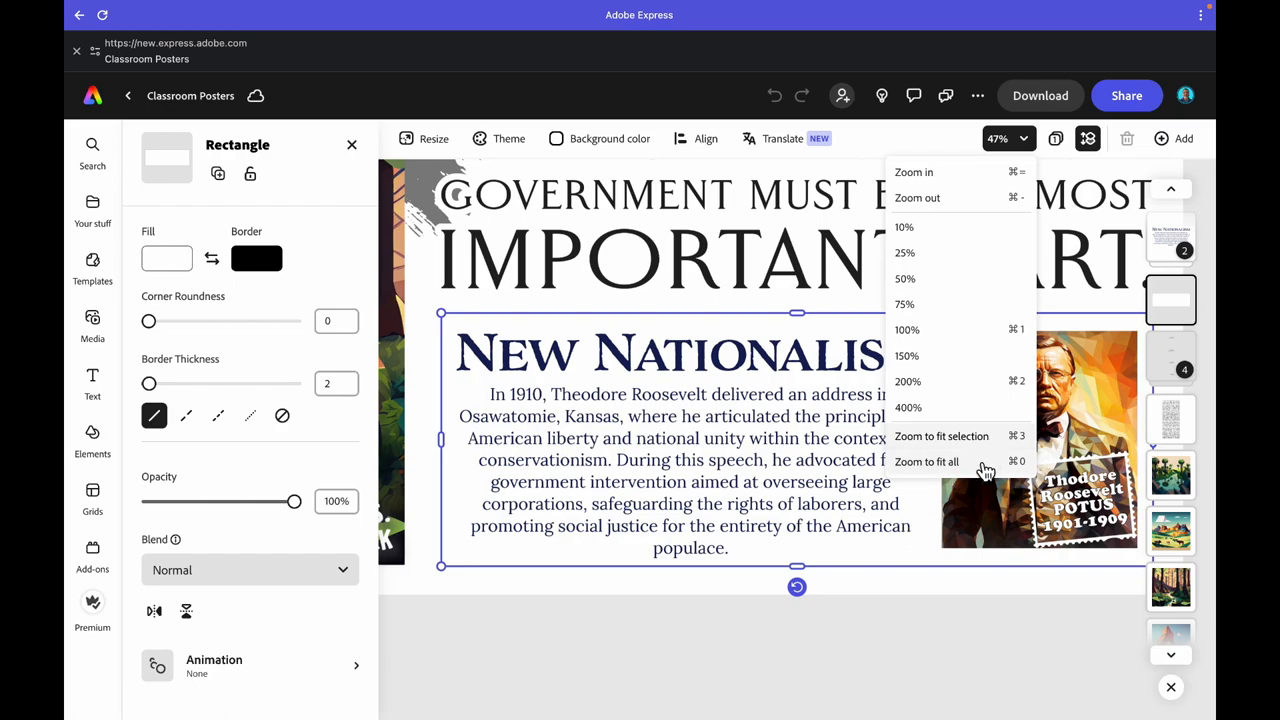
{"action": "left_click", "coordinate": [970, 624]}
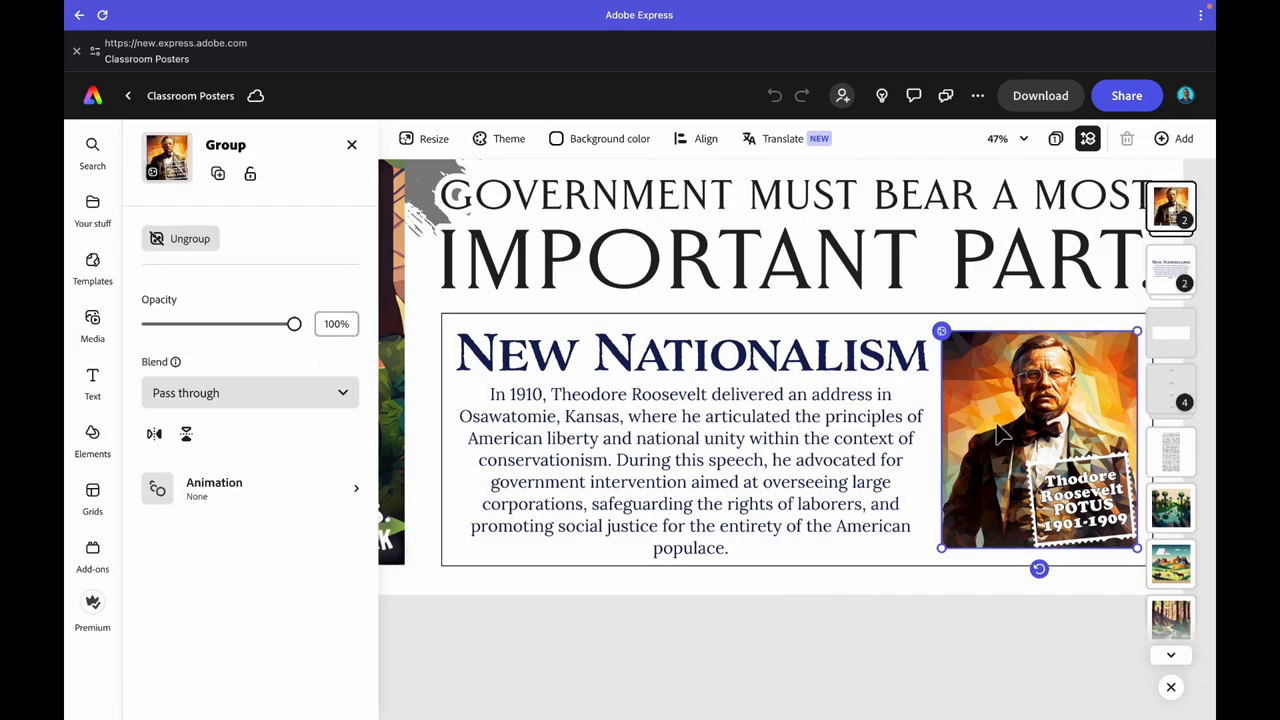
{"action": "left_click", "coordinate": [1036, 436]}
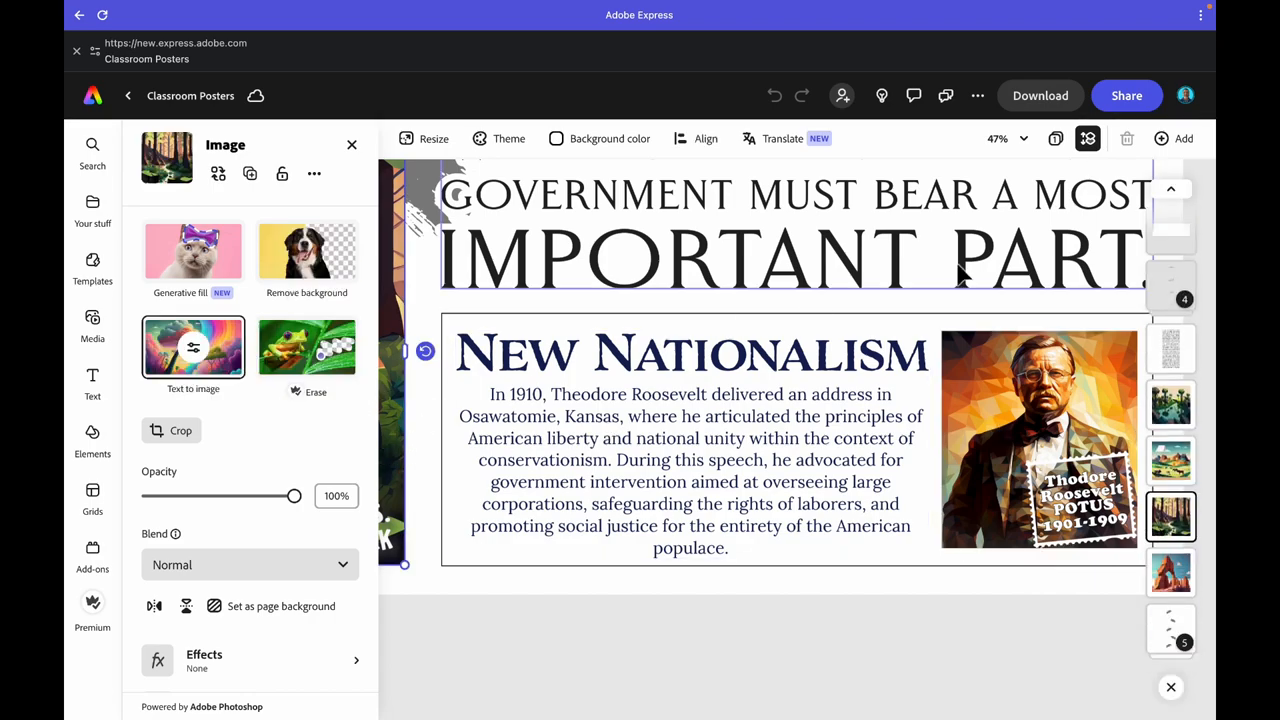
- Fit the view to the Smokey Mnts. image and start Text to image generation for it
{"action": "left_click", "coordinate": [1000, 138]}
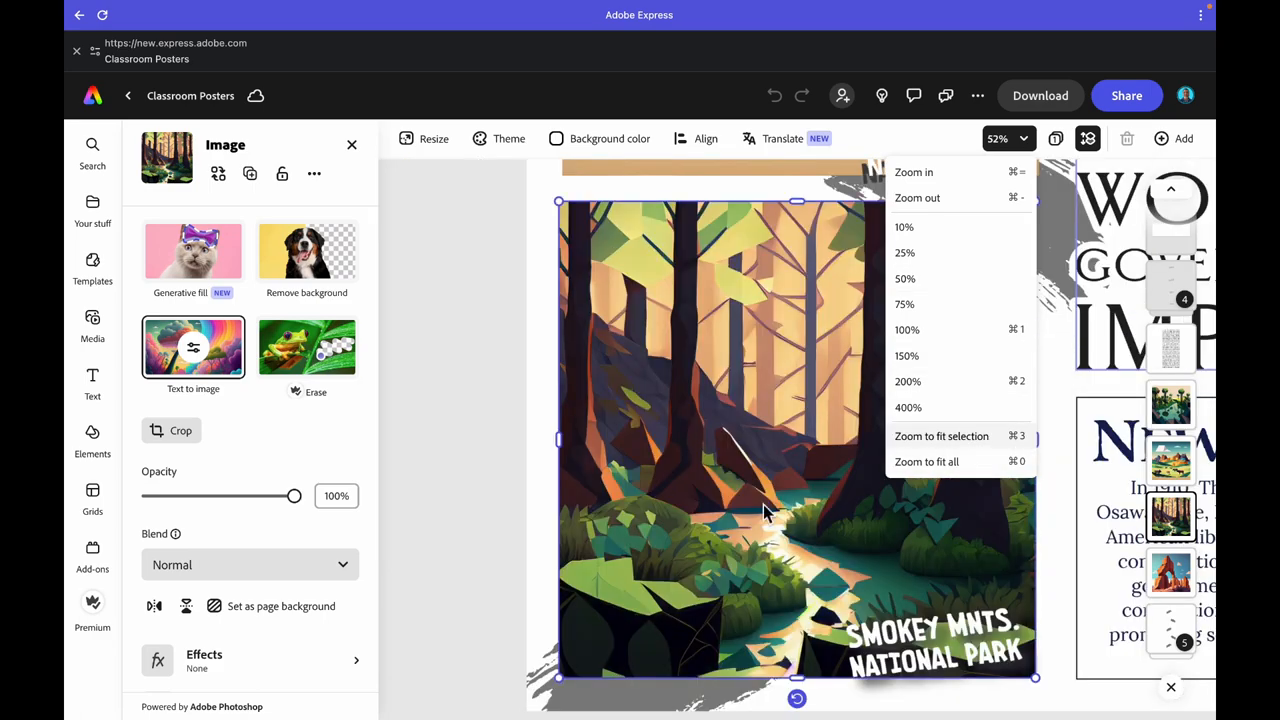
{"action": "left_click", "coordinate": [620, 444]}
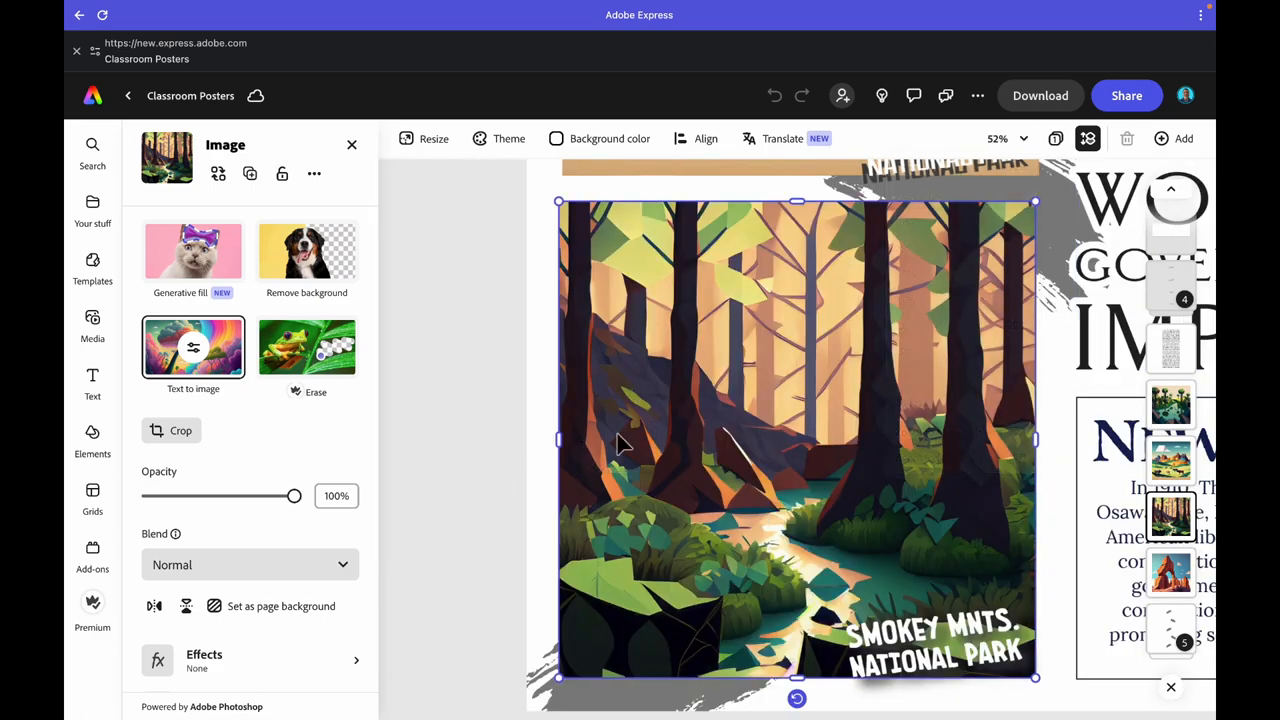
{"action": "left_click", "coordinate": [180, 430]}
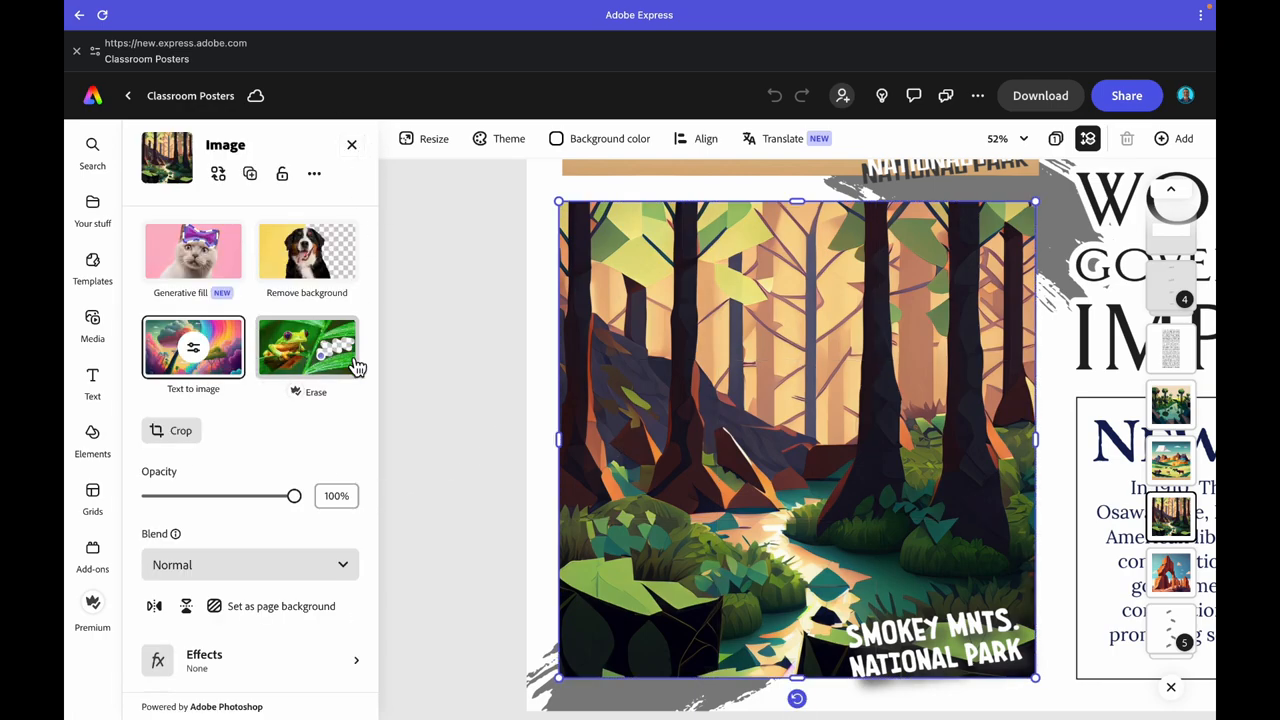
{"action": "mouse_move", "coordinate": [460, 432]}
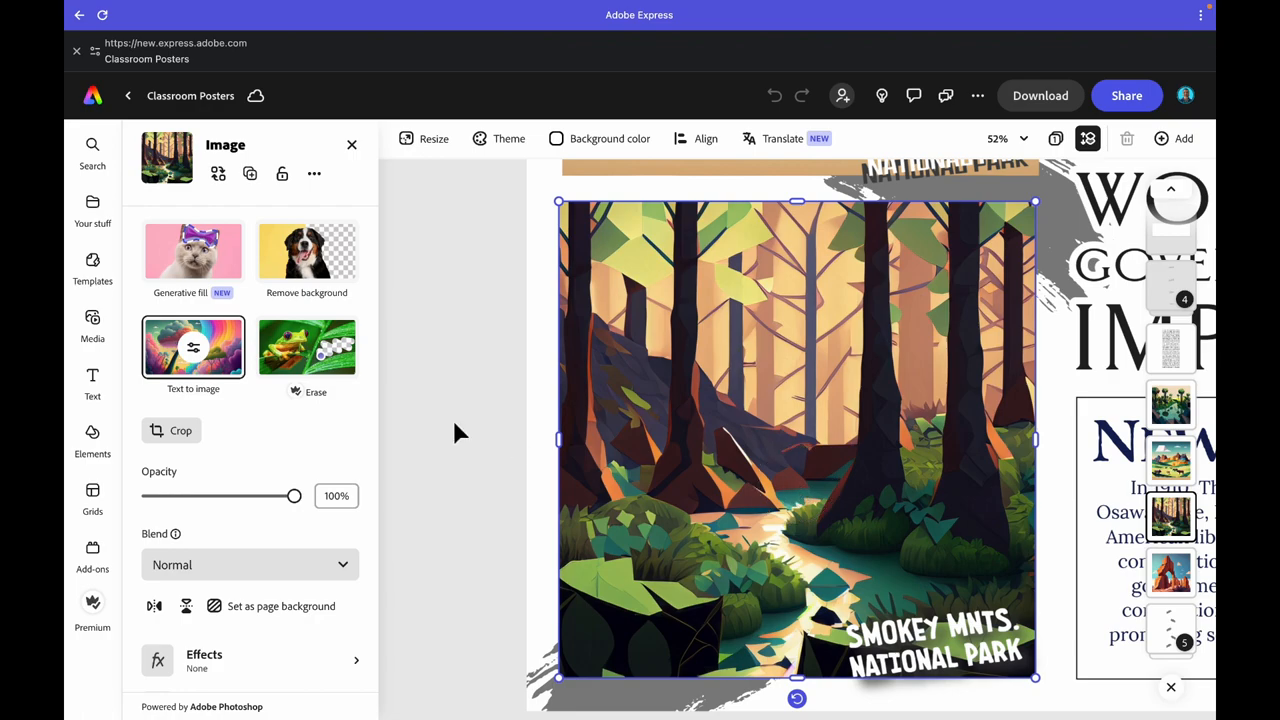
{"action": "left_click", "coordinate": [192, 348]}
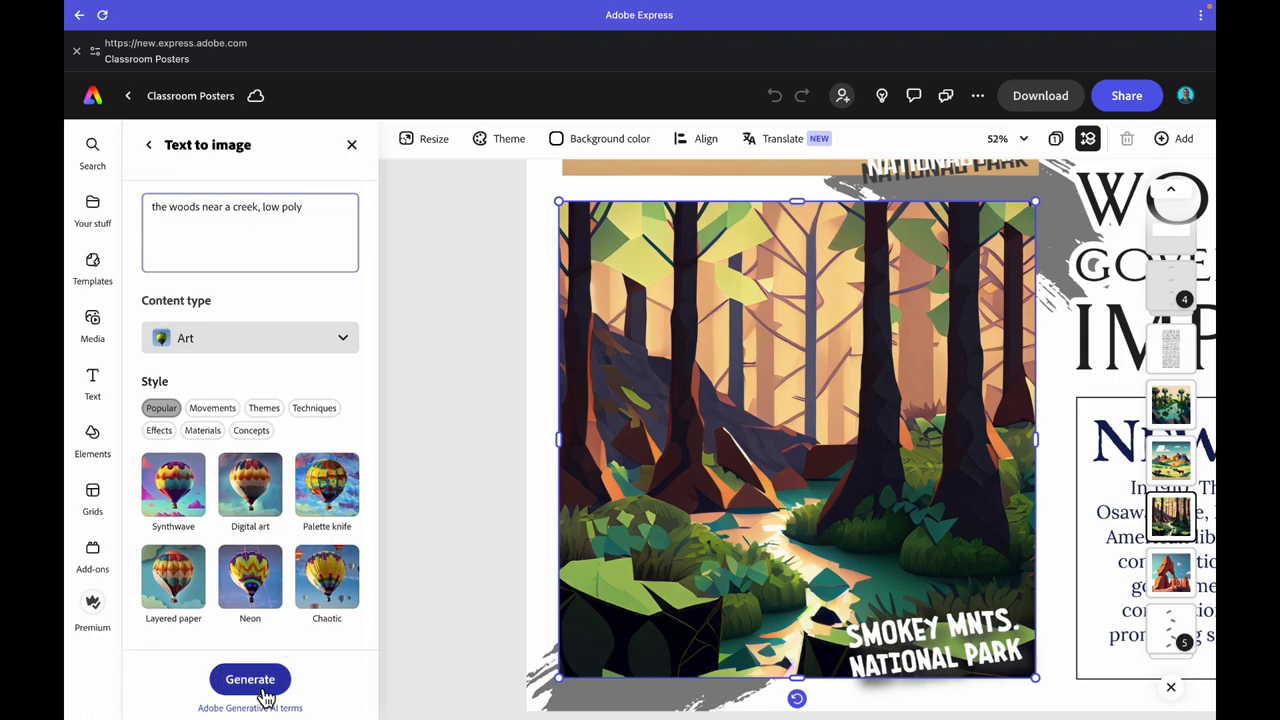
- Generate woods-near-a-creek results, compare several thumbnails, and apply the first woods result
{"action": "left_click", "coordinate": [248, 680]}
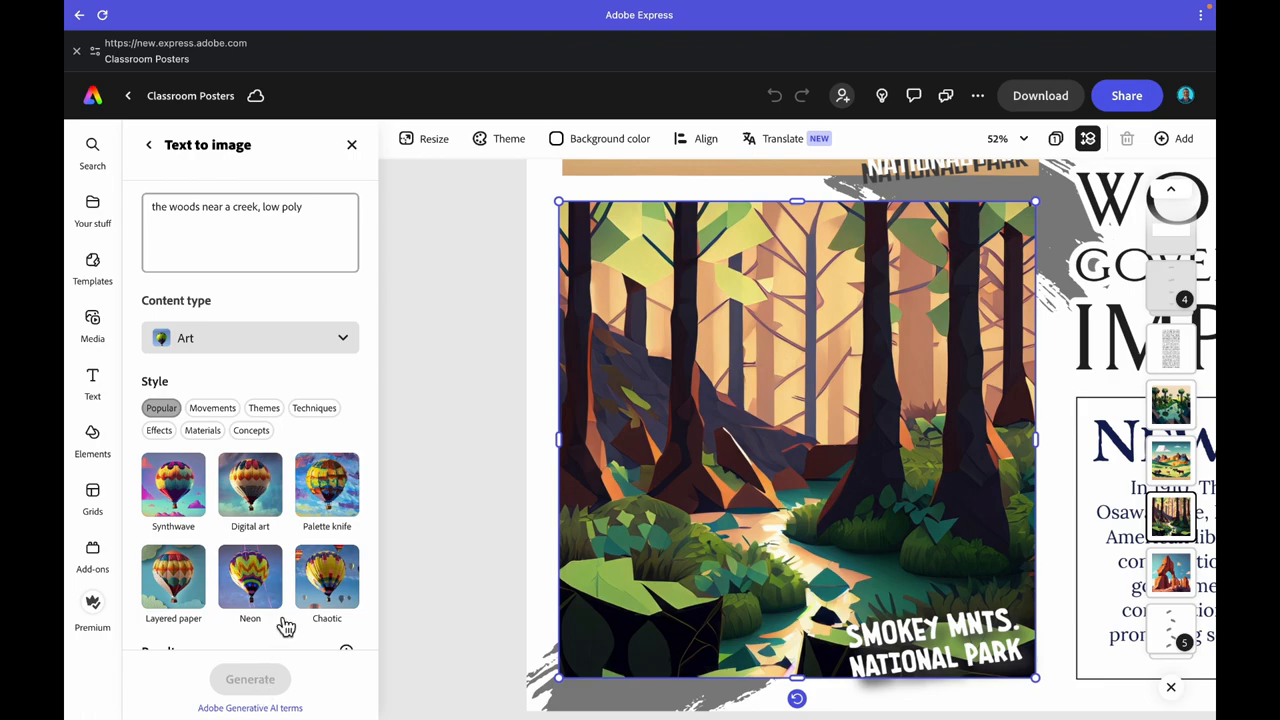
{"action": "scroll", "scroll_direction": "down", "scroll_amount": 3}
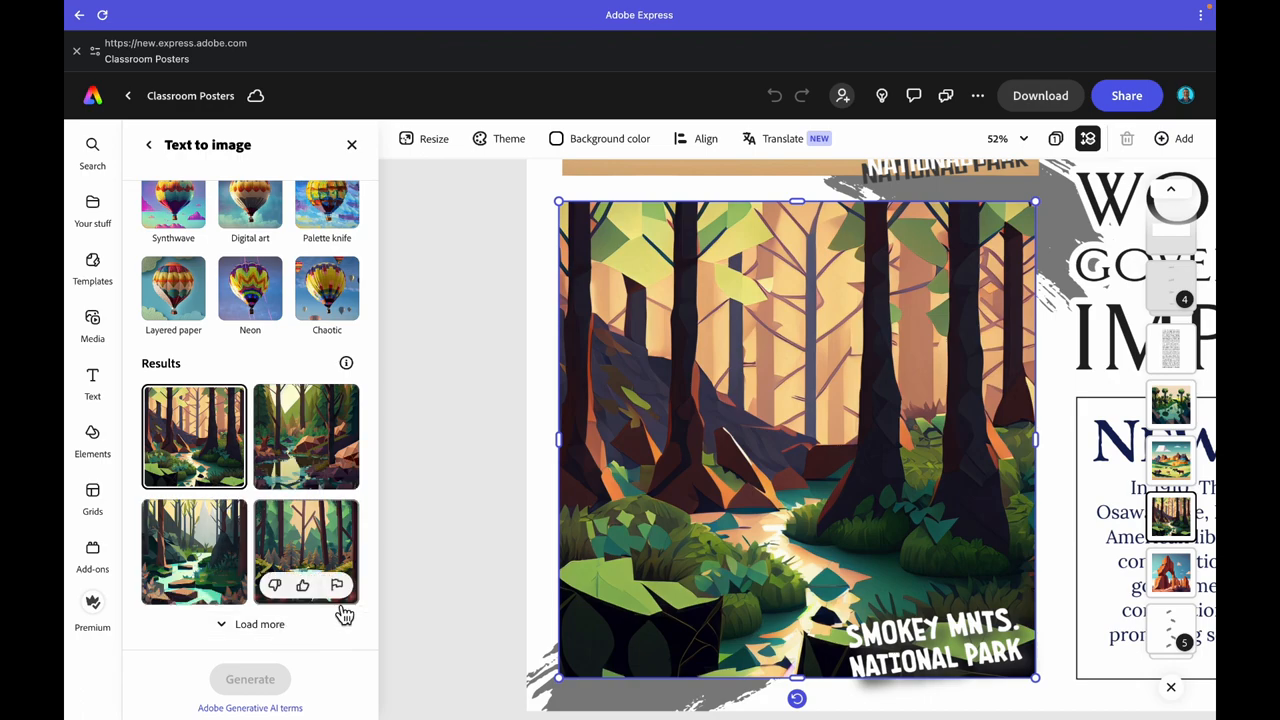
{"action": "left_click", "coordinate": [306, 552]}
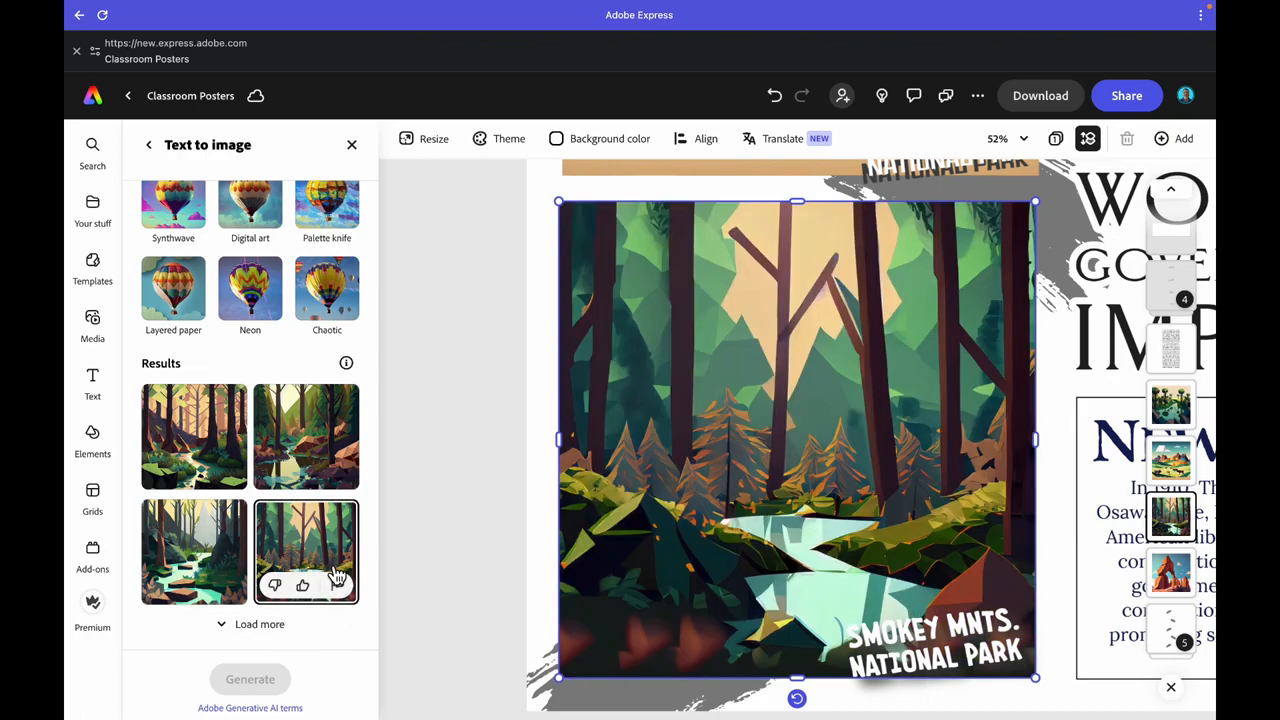
{"action": "left_click", "coordinate": [306, 436]}
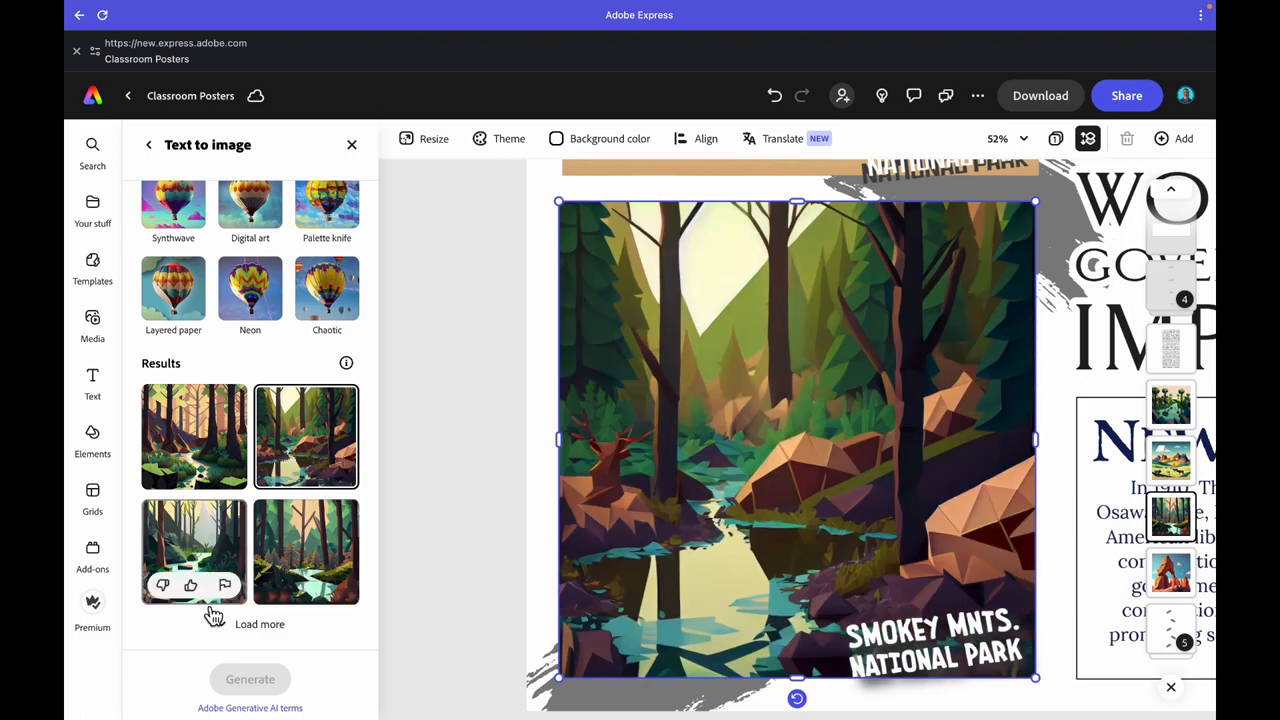
{"action": "left_click", "coordinate": [192, 552]}
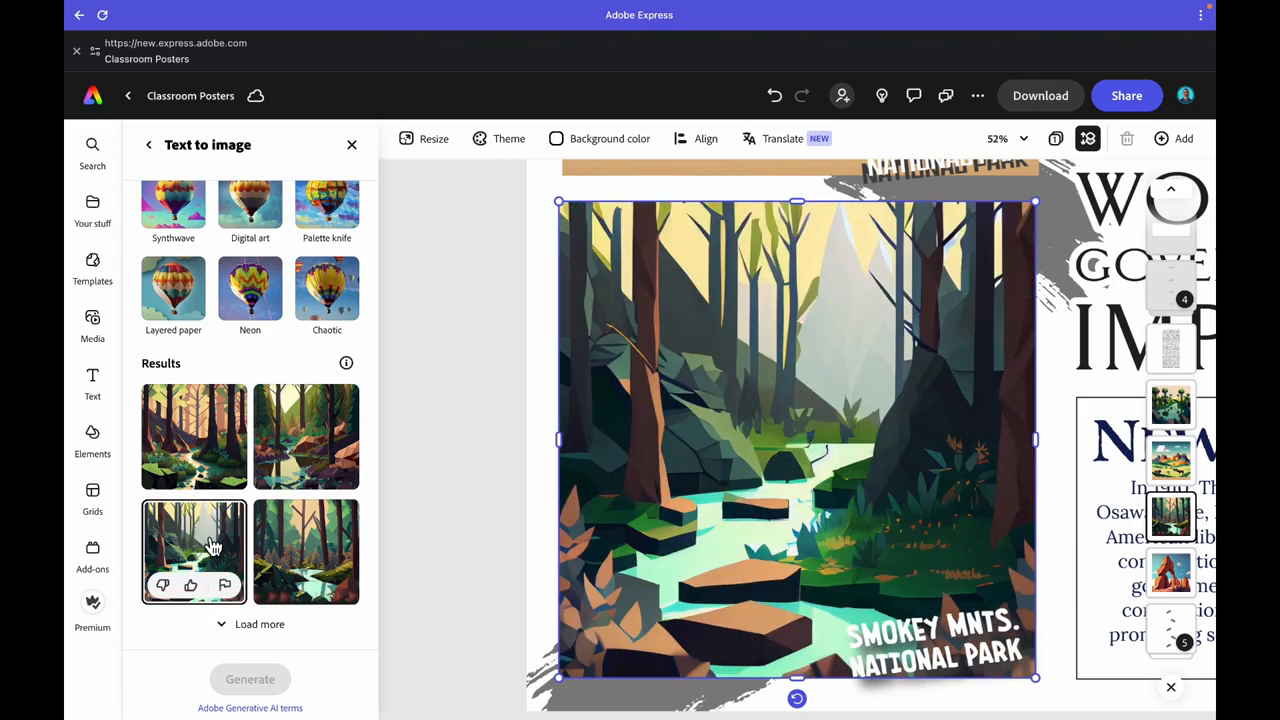
{"action": "mouse_move", "coordinate": [208, 462]}
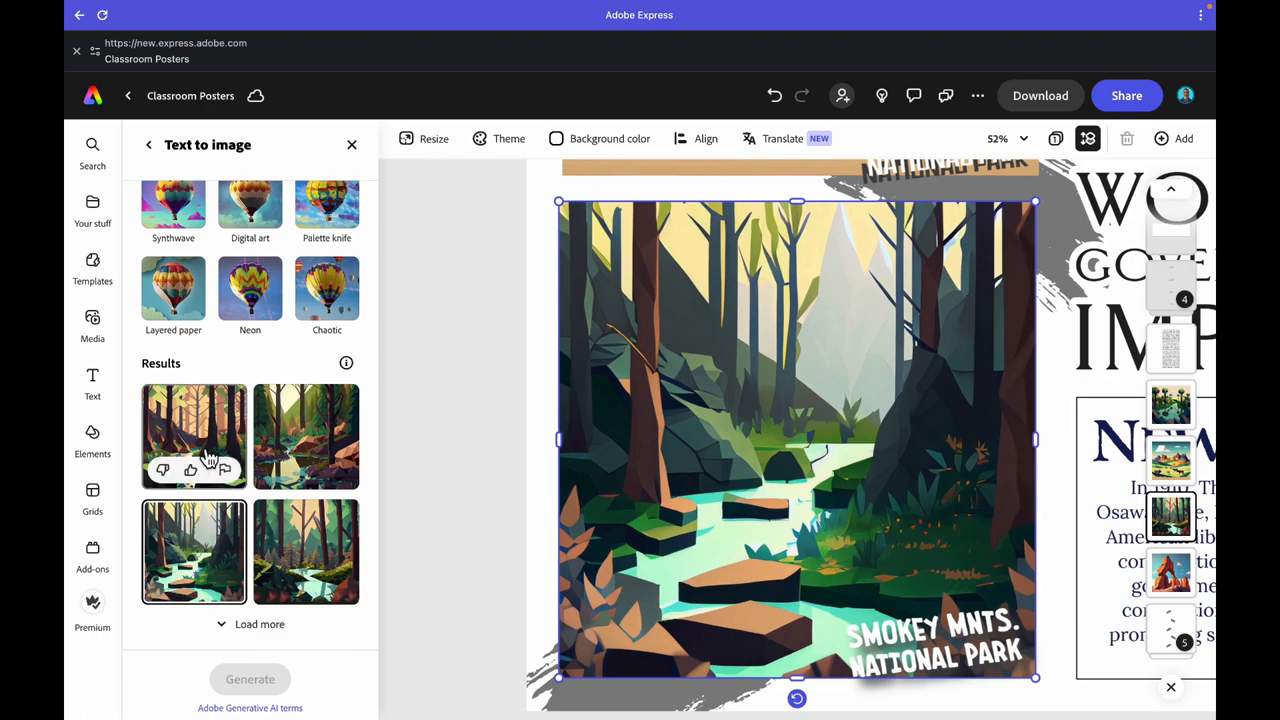
{"action": "left_click", "coordinate": [194, 436]}
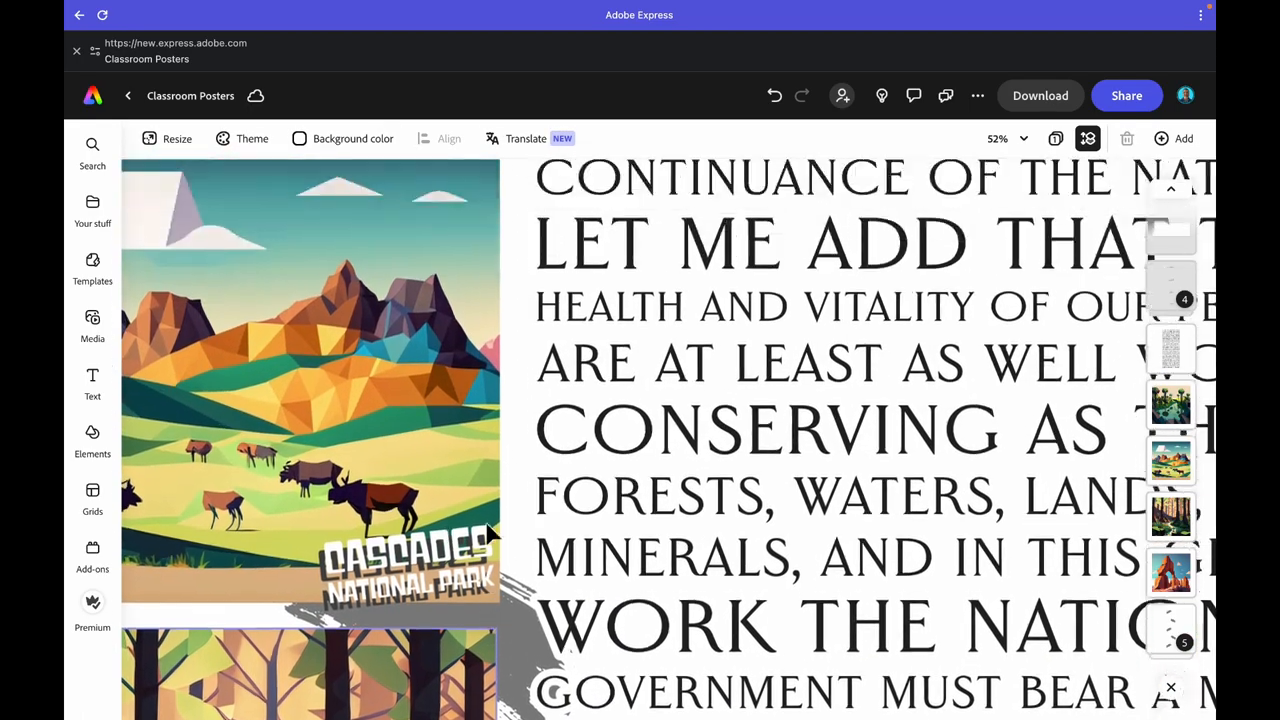
- Generate results for the Cascades image, apply the sunset mountains and elk result, then close the generator
{"action": "scroll", "scroll_direction": "up", "scroll_amount": 3}
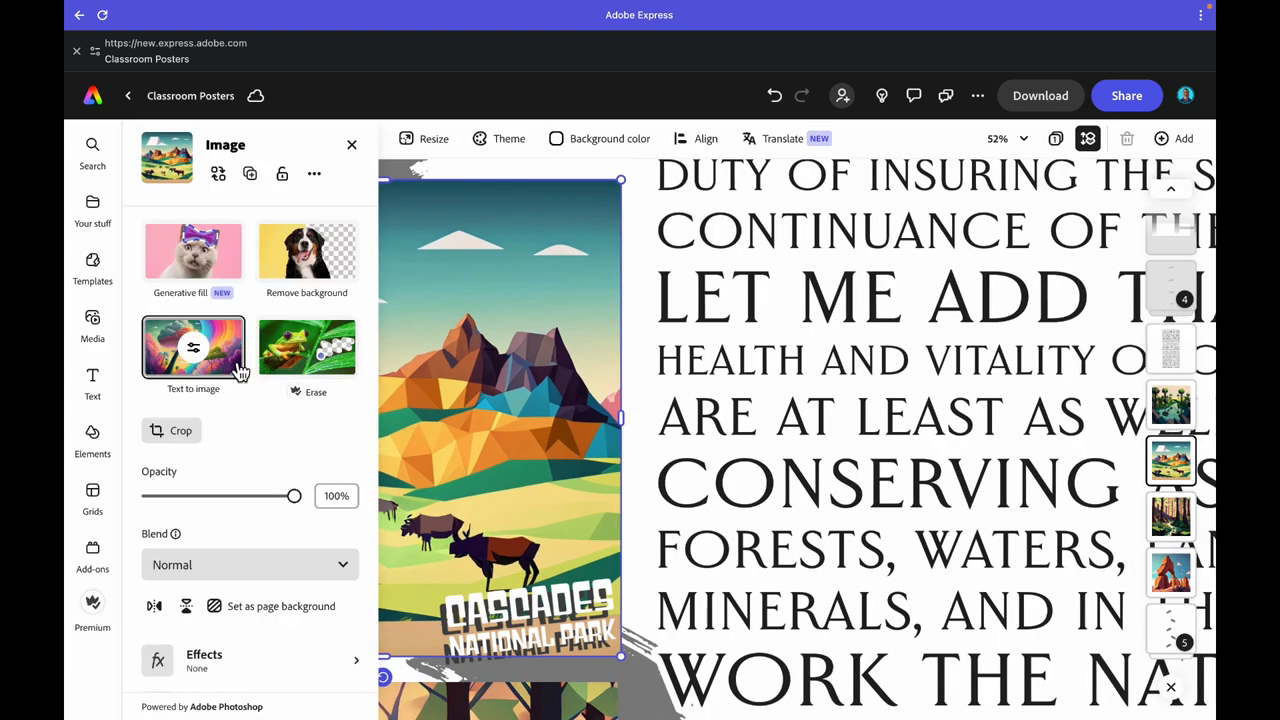
{"action": "left_click", "coordinate": [192, 356]}
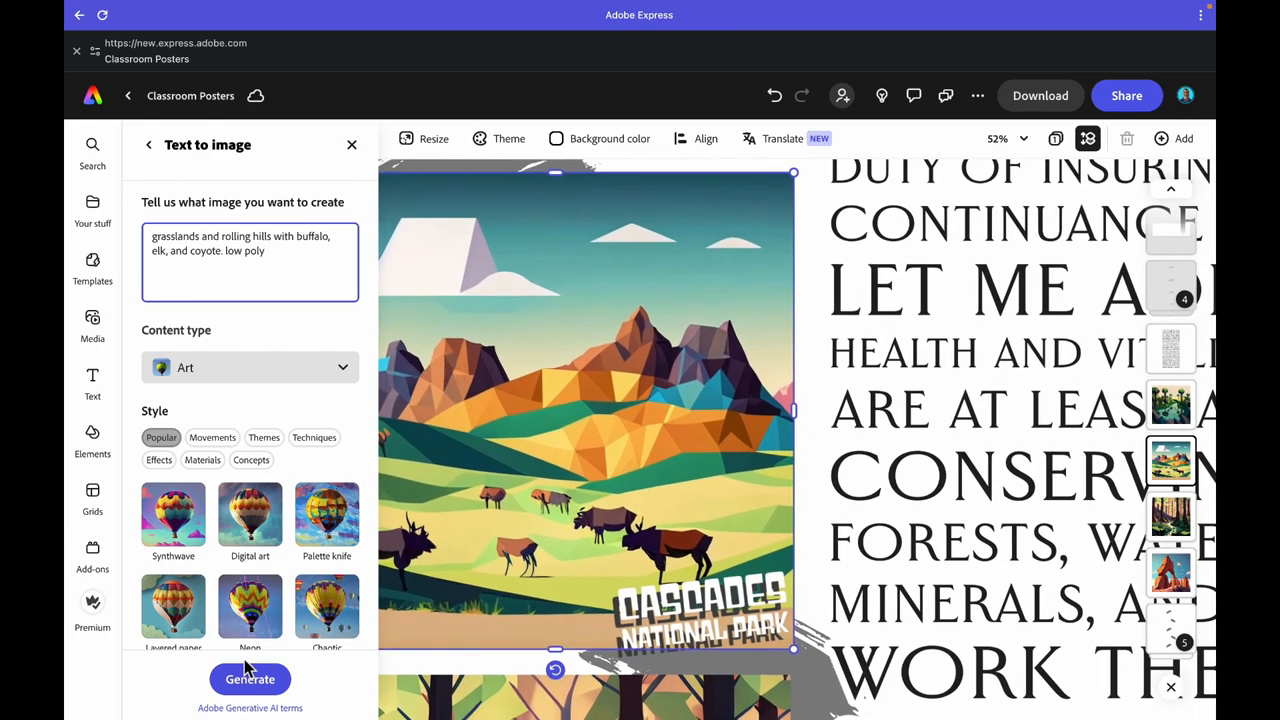
{"action": "left_click", "coordinate": [250, 680]}
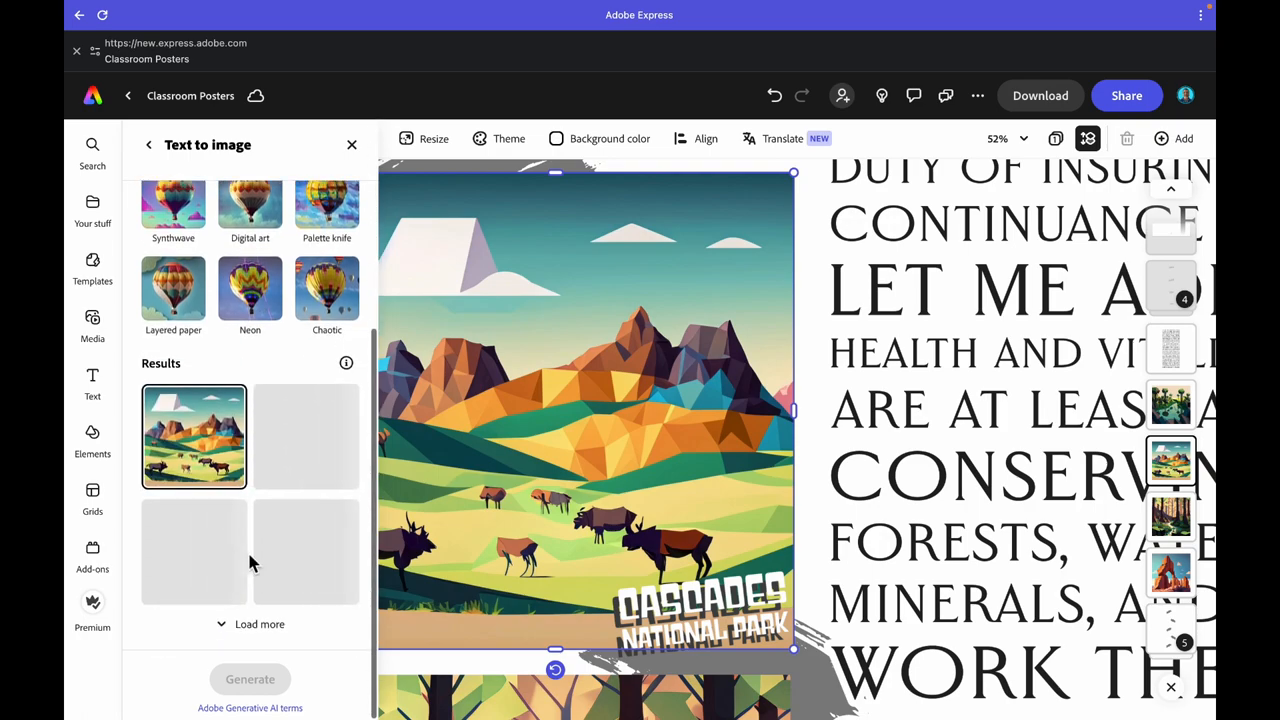
{"action": "mouse_move", "coordinate": [196, 560]}
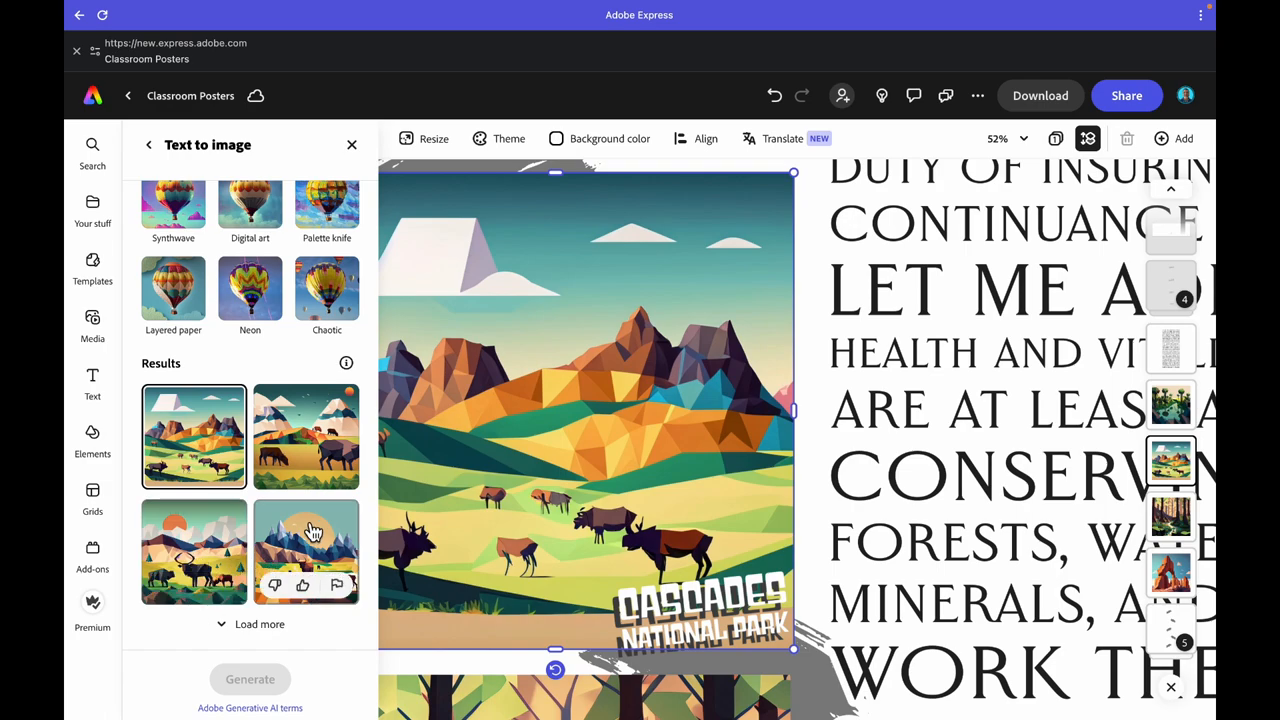
{"action": "mouse_move", "coordinate": [304, 436]}
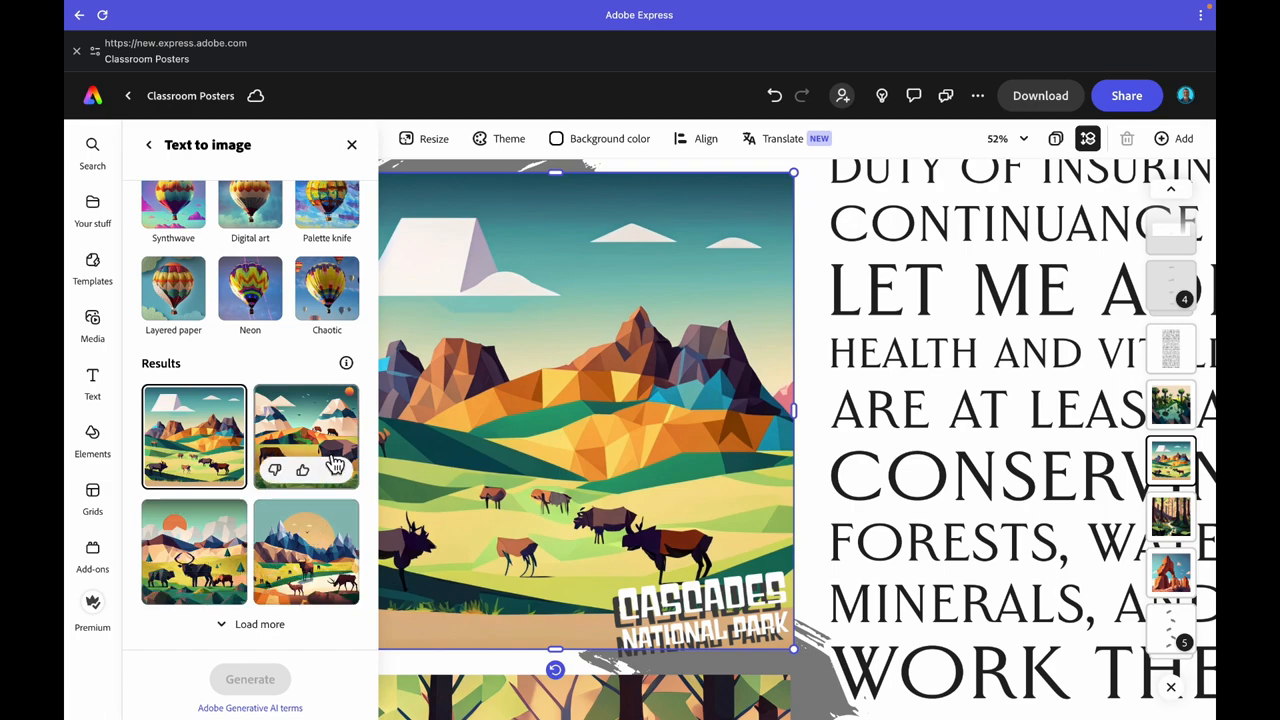
{"action": "mouse_move", "coordinate": [330, 548]}
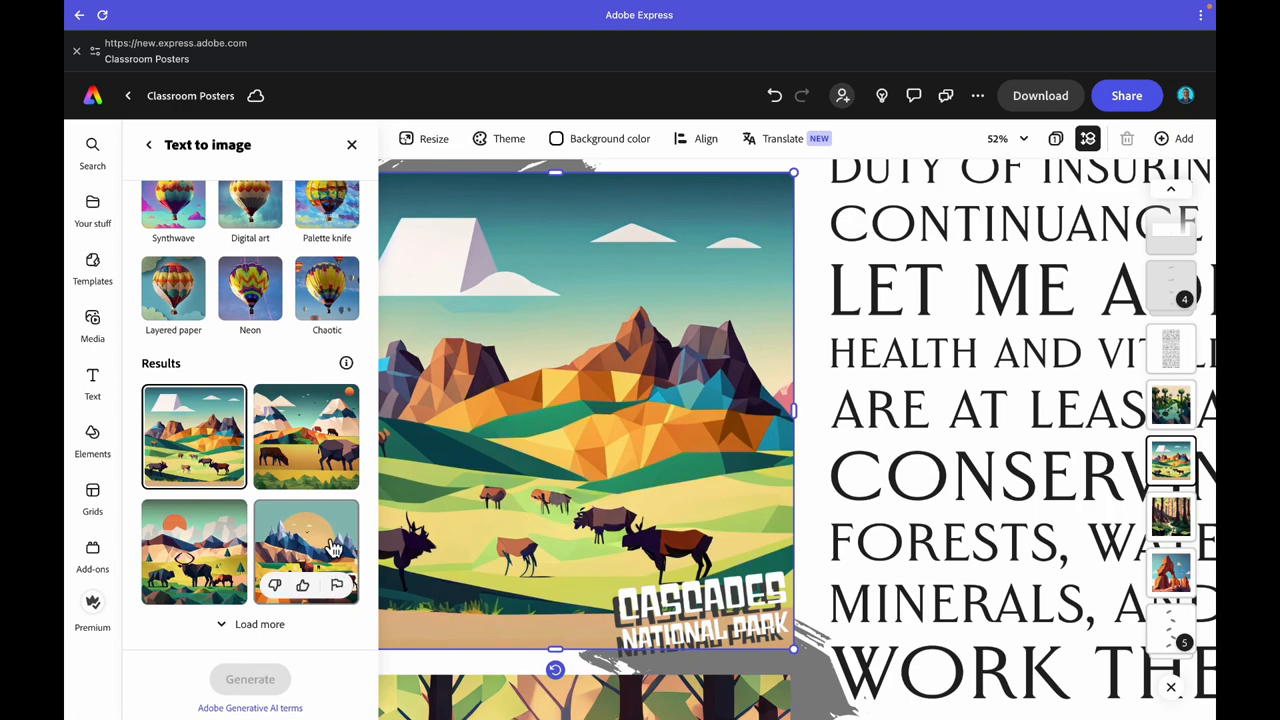
{"action": "left_click", "coordinate": [306, 552]}
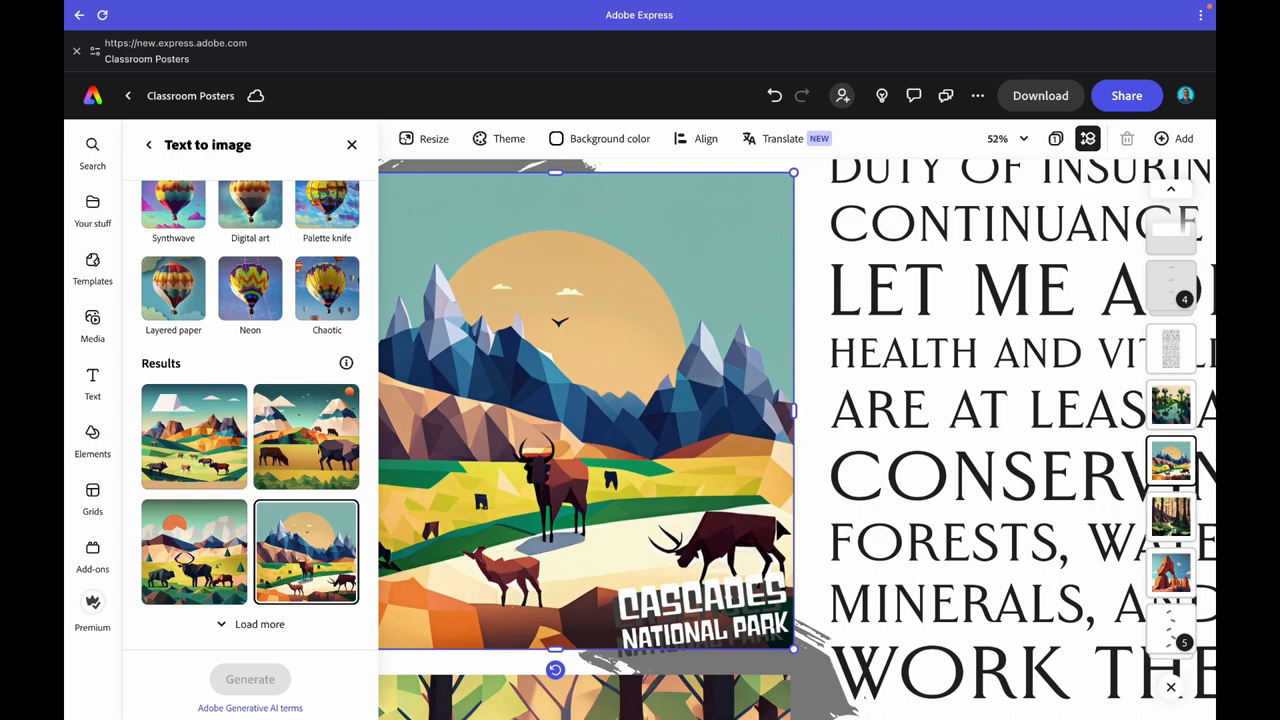
{"action": "left_click", "coordinate": [352, 144]}
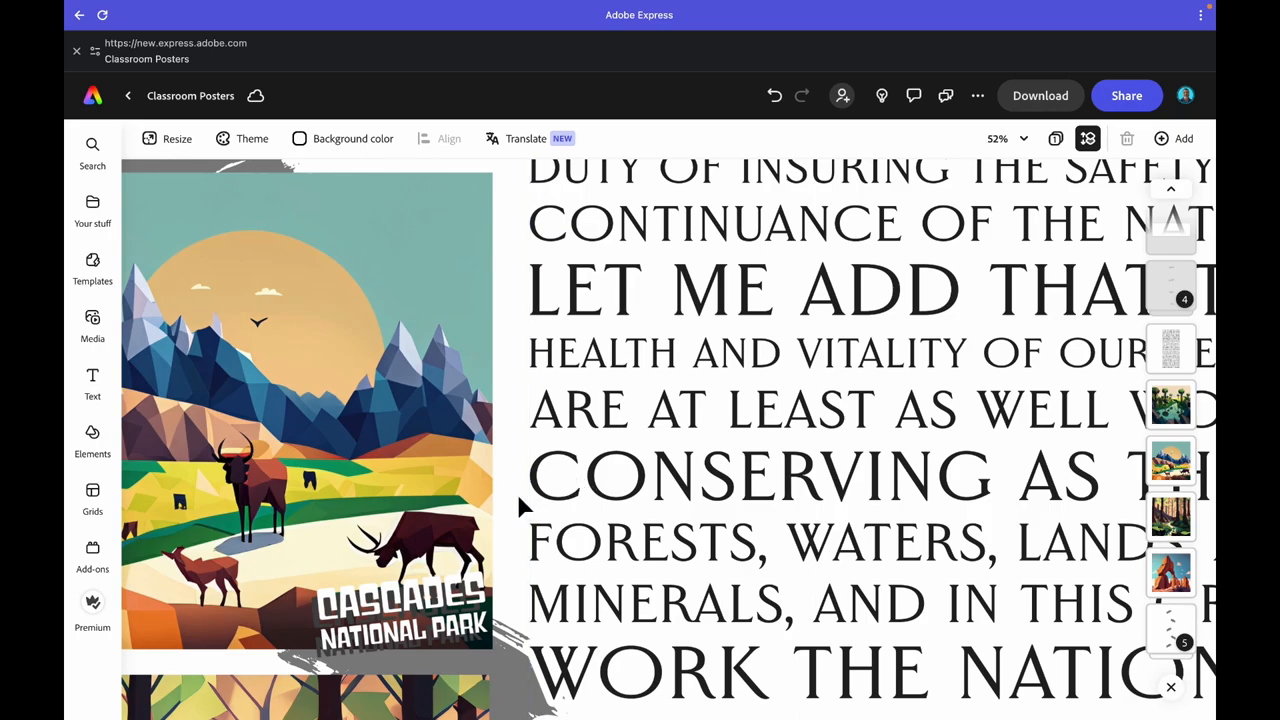
- Select the Everglades picture and bring up its Text to image prompt for editing
{"action": "scroll", "scroll_direction": "down", "scroll_amount": 3}
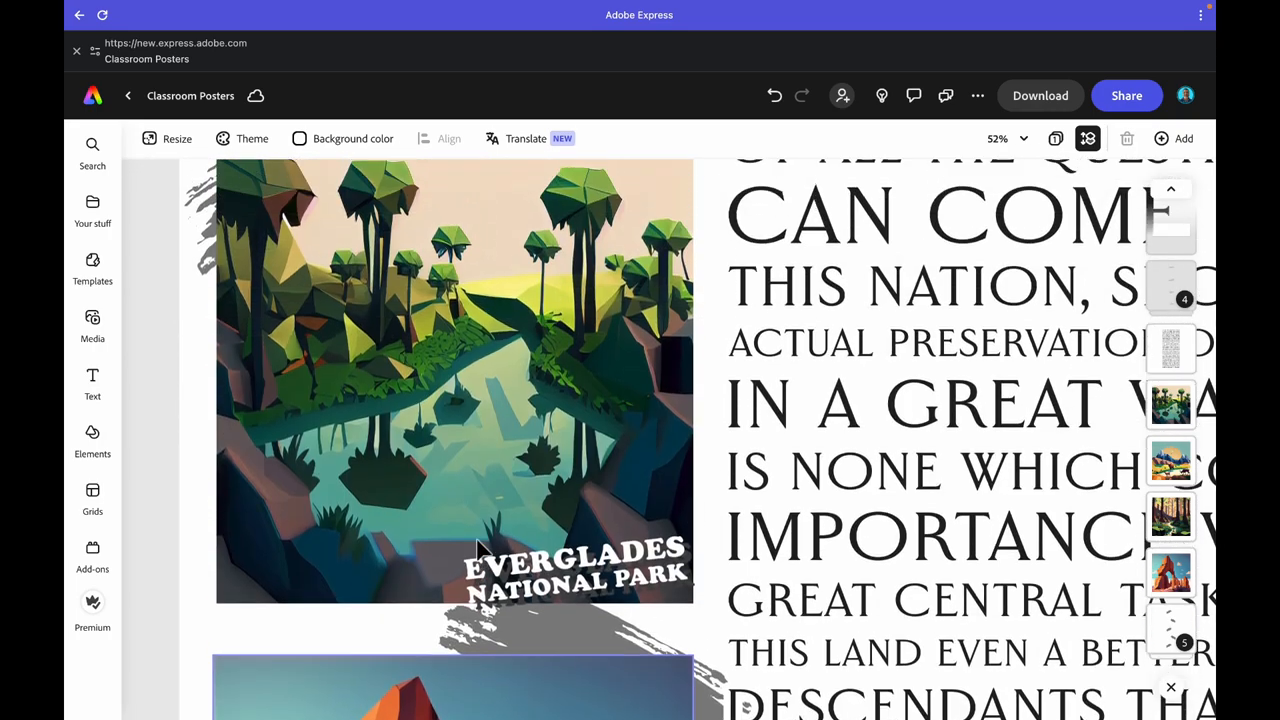
{"action": "left_click", "coordinate": [450, 400]}
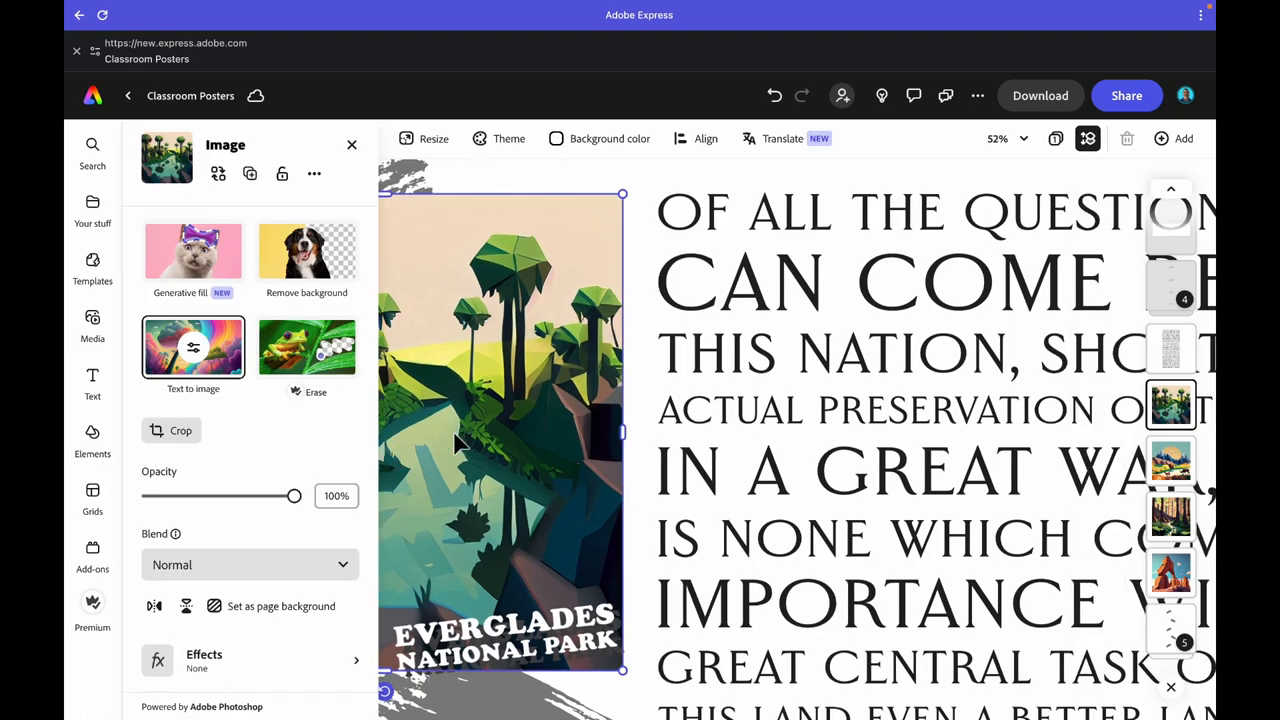
{"action": "left_click", "coordinate": [192, 348]}
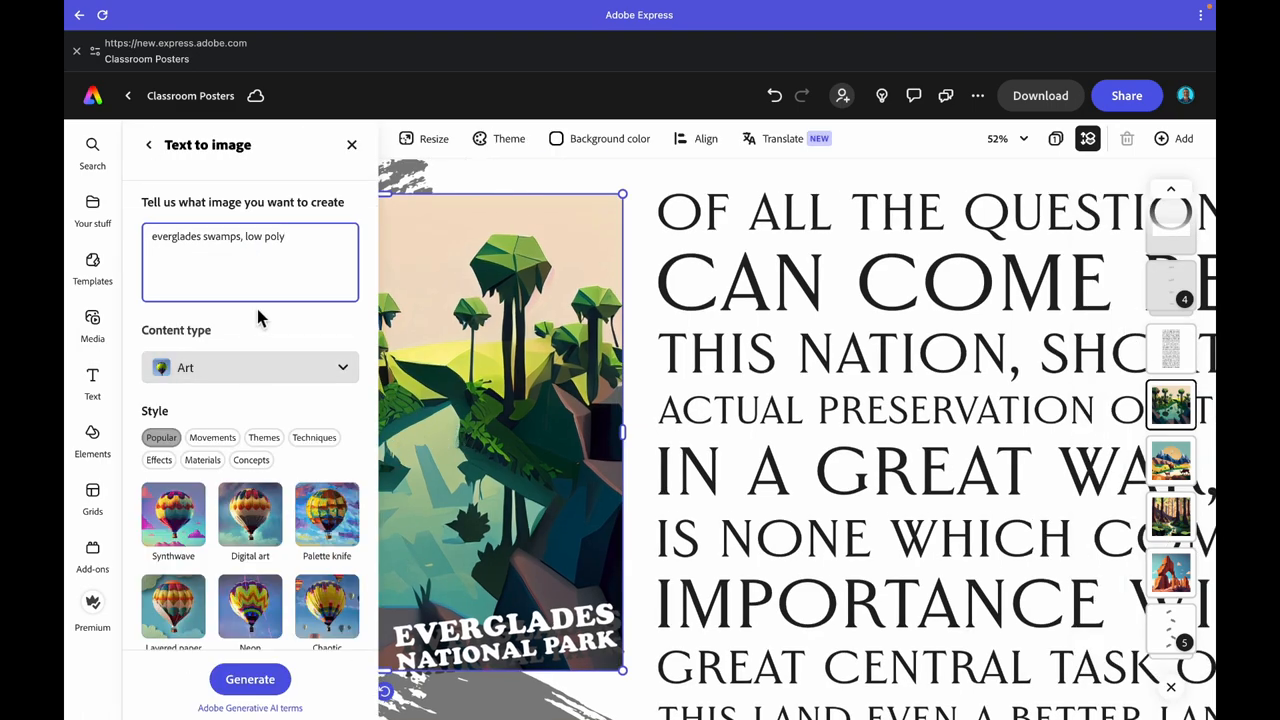
{"action": "double_click", "coordinate": [176, 236]}
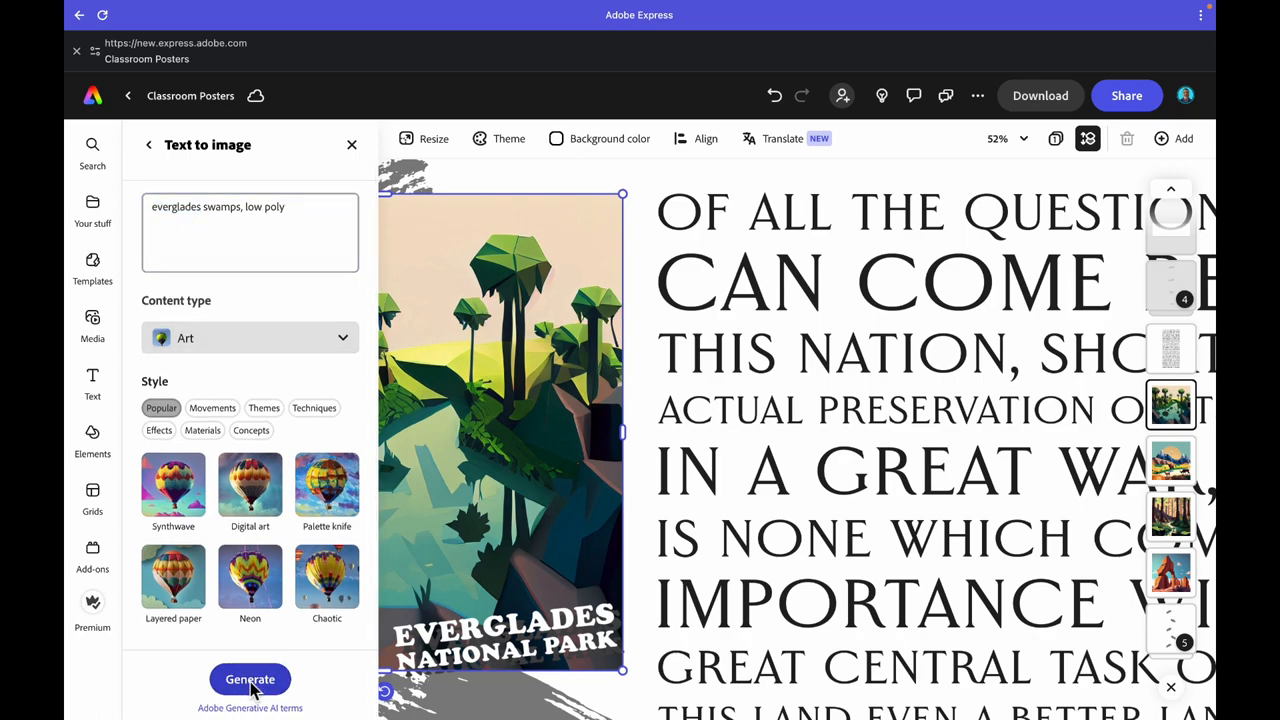
{"action": "left_click", "coordinate": [248, 680]}
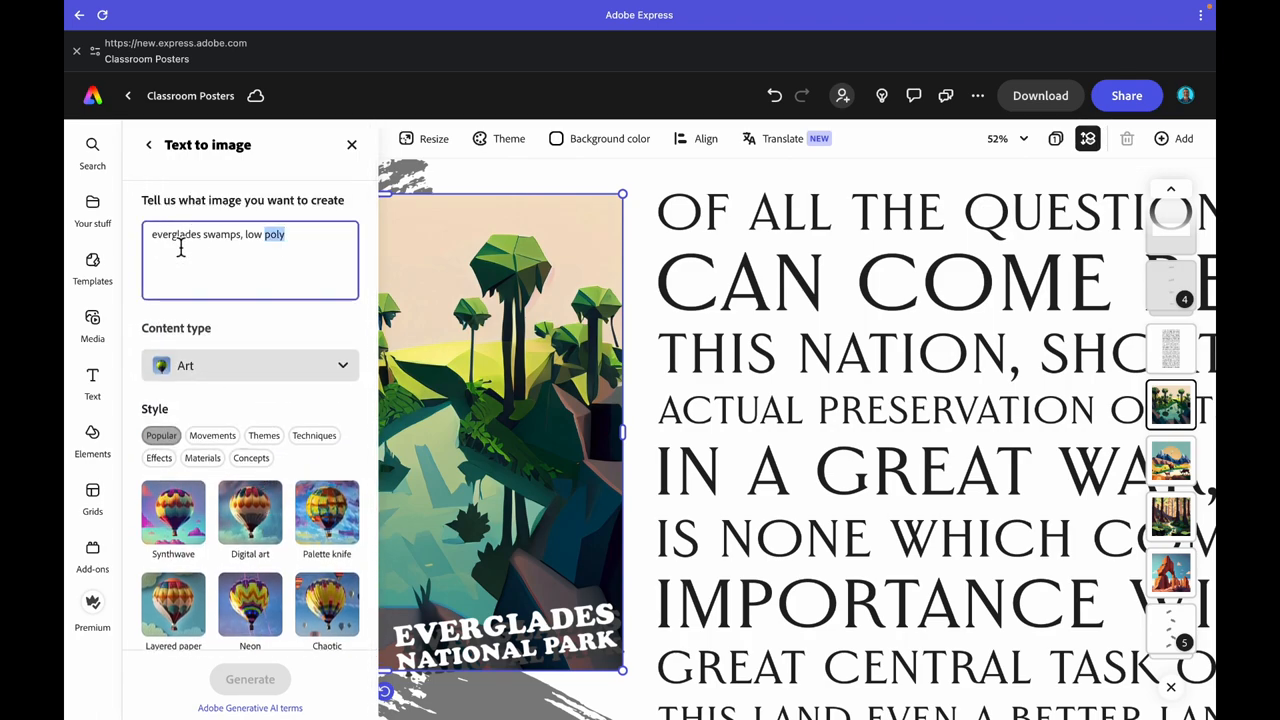
- Revise the prompt to florida, swamps, grassy swamps low poly and generate new images
{"action": "double_click", "coordinate": [174, 234]}
{"action": "type", "text": "florid"}
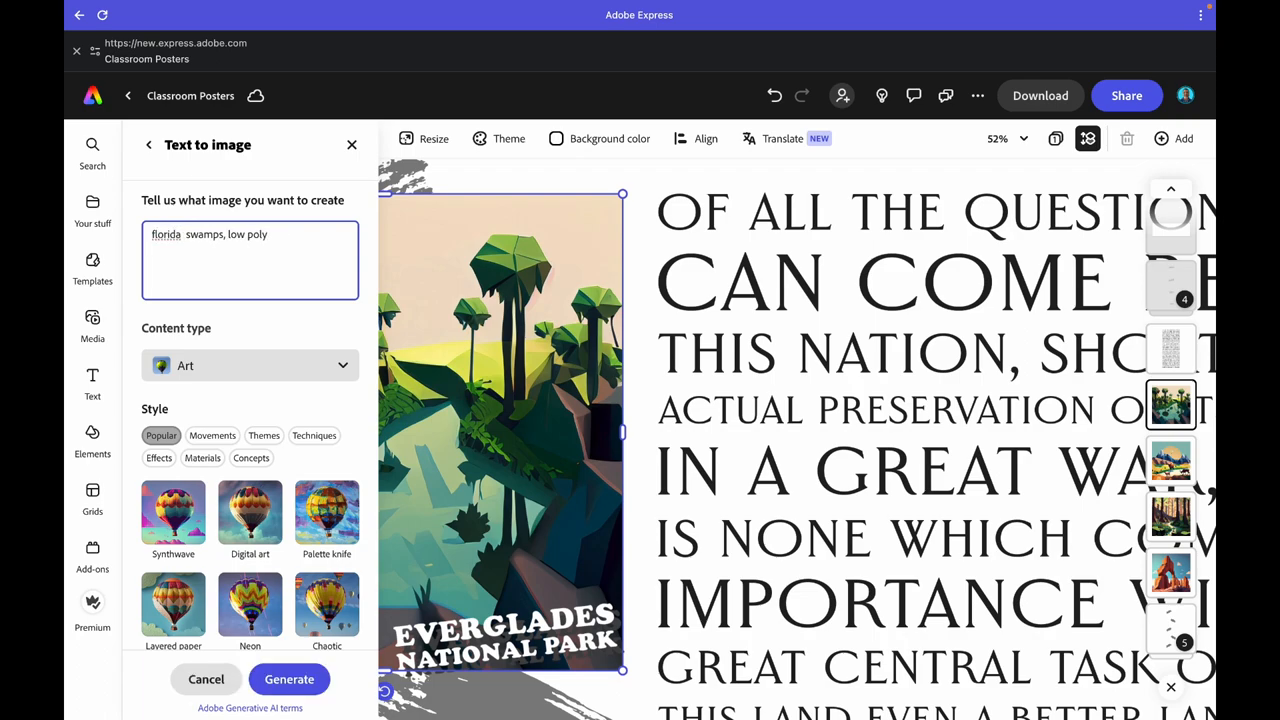
{"action": "type", "text": ","}
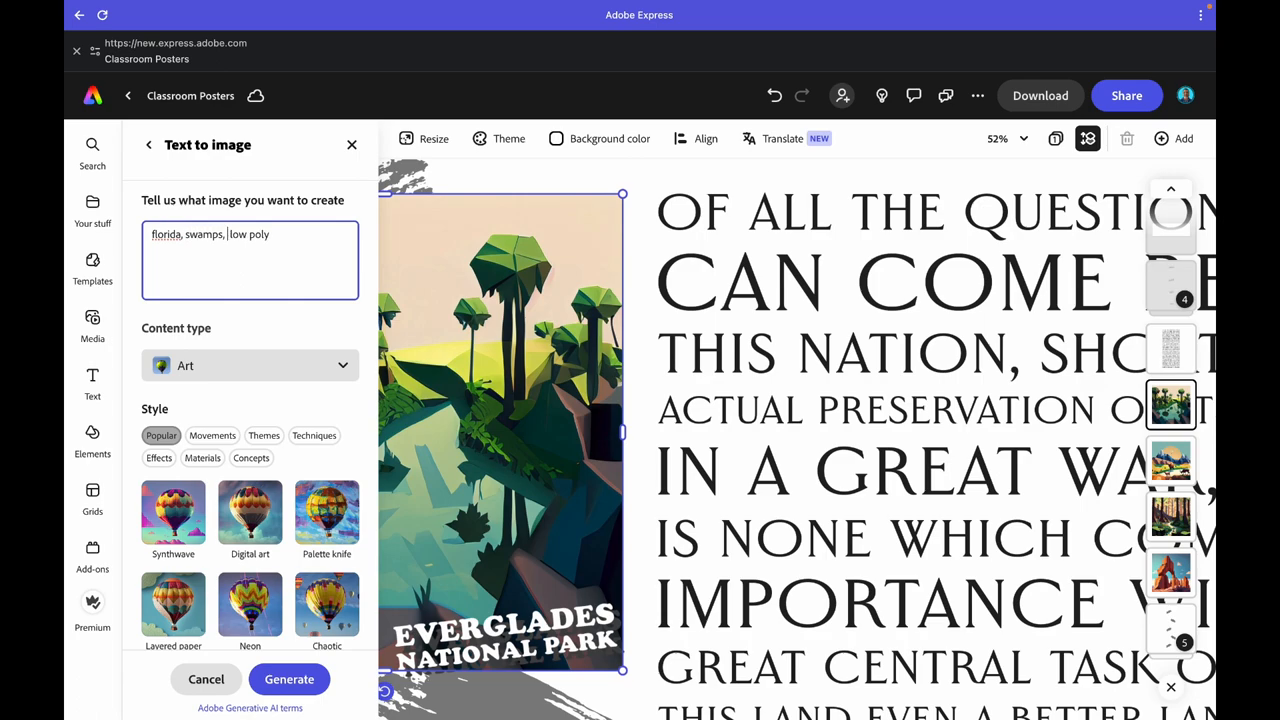
{"action": "type", "text": "grassy s"}
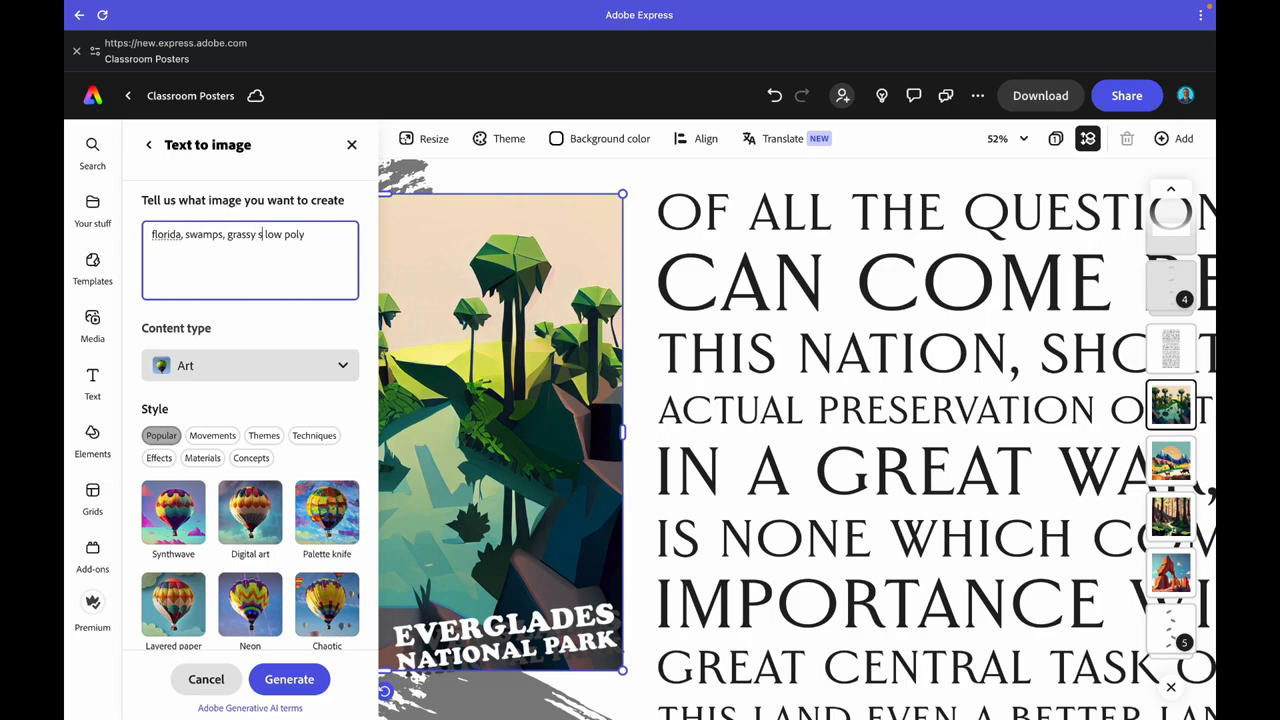
{"action": "type", "text": "wamps"}
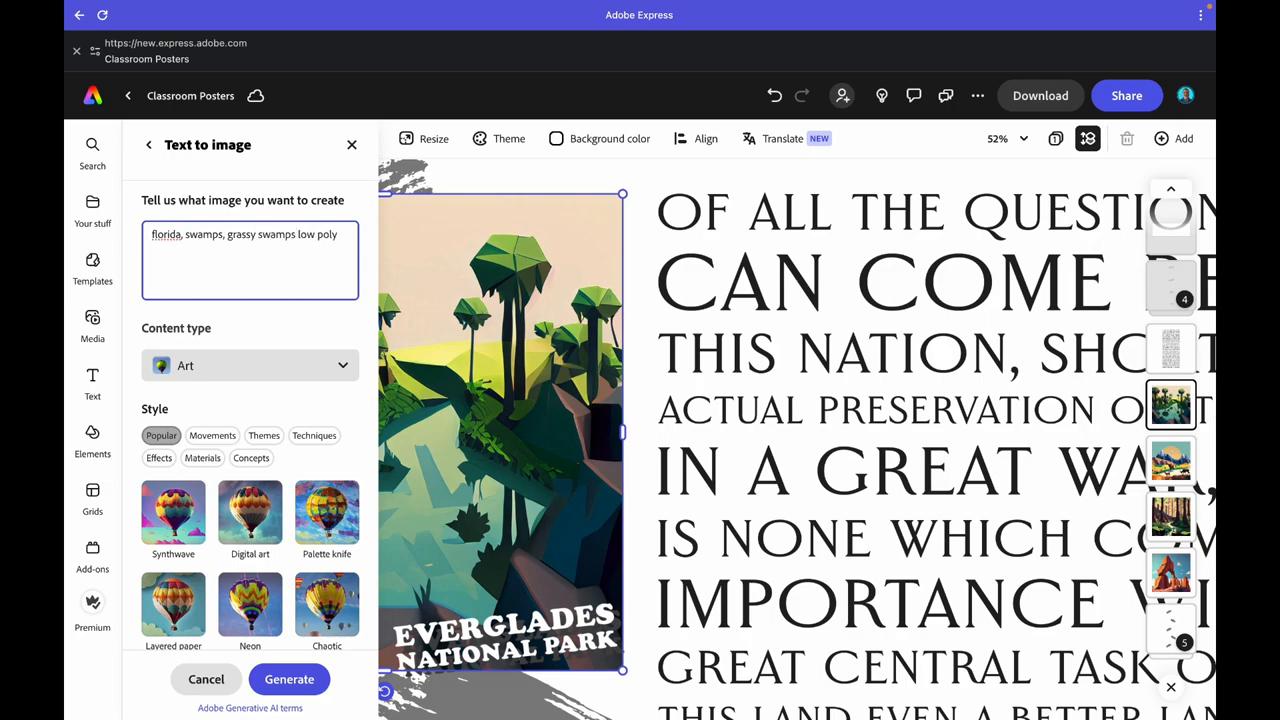
{"action": "left_click", "coordinate": [288, 680]}
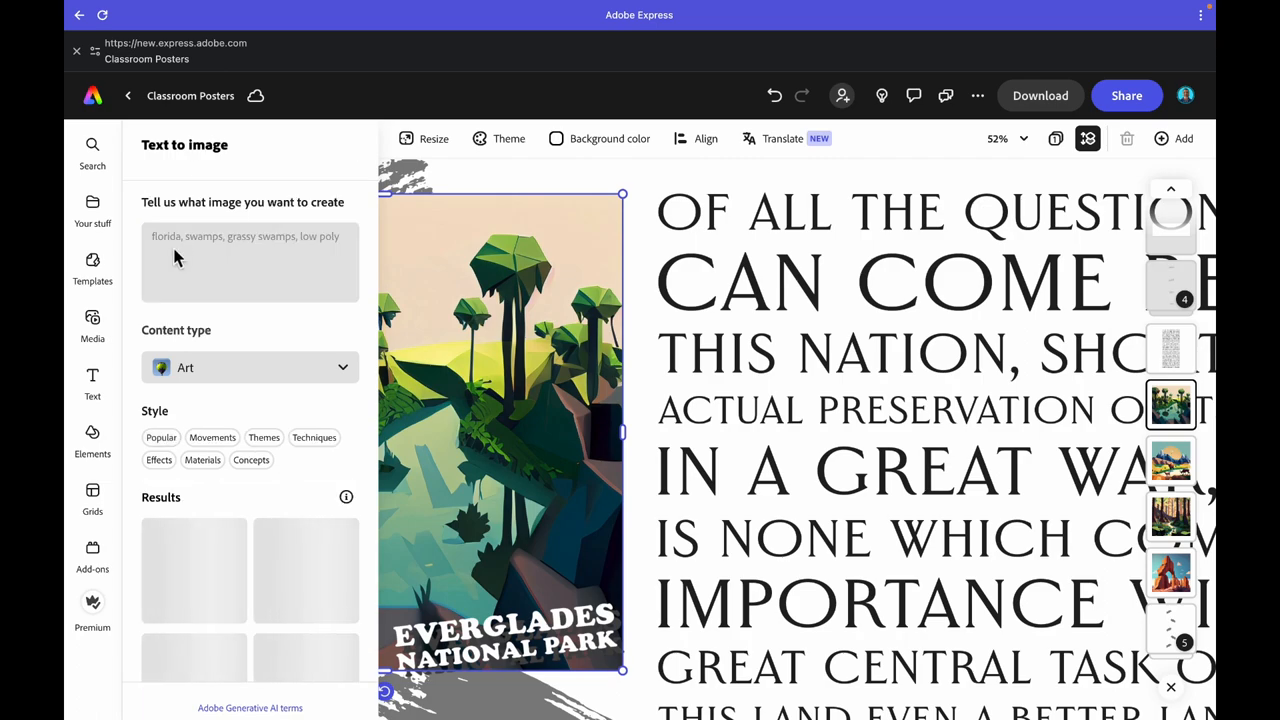
{"action": "mouse_move", "coordinate": [224, 488]}
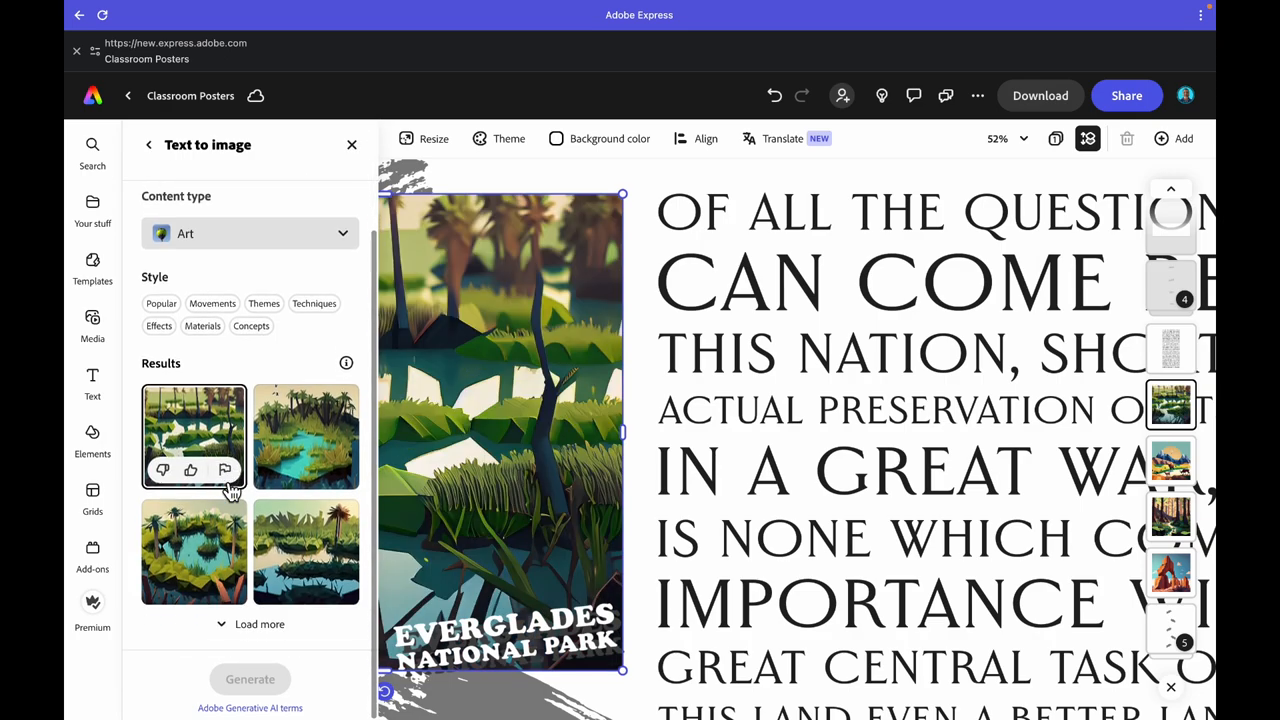
{"action": "mouse_move", "coordinate": [224, 552]}
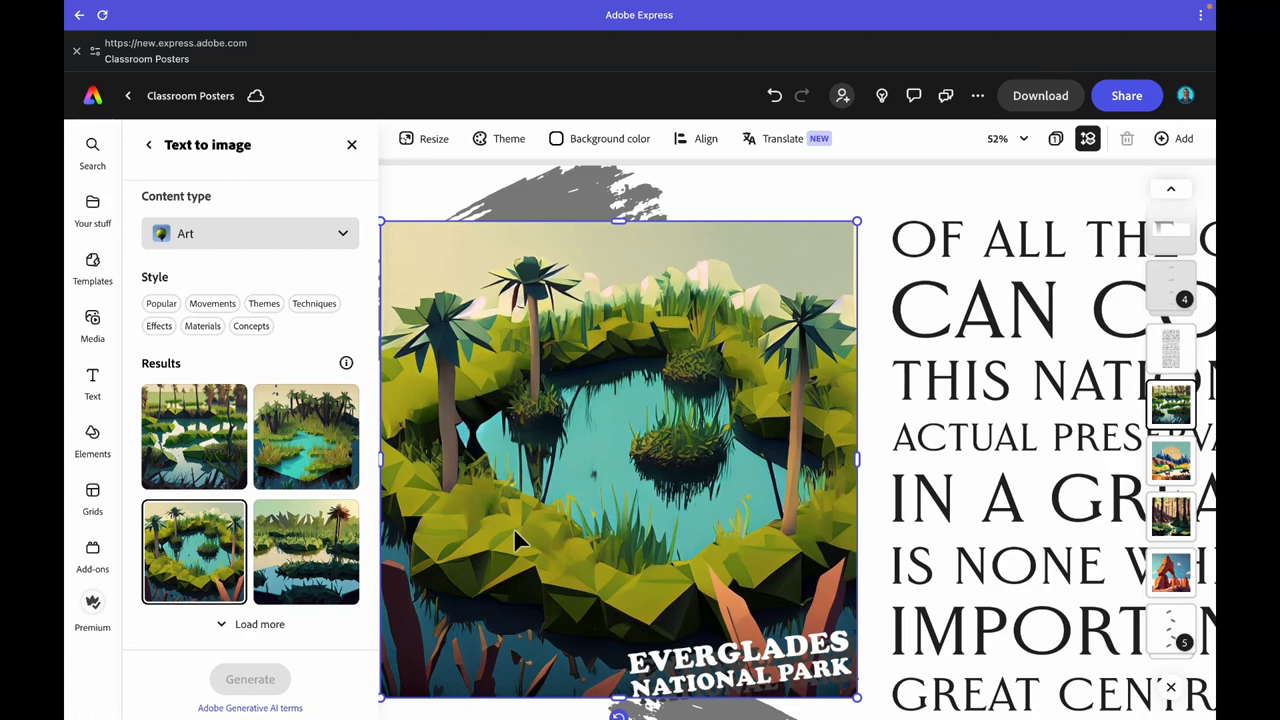
{"action": "mouse_move", "coordinate": [730, 570]}
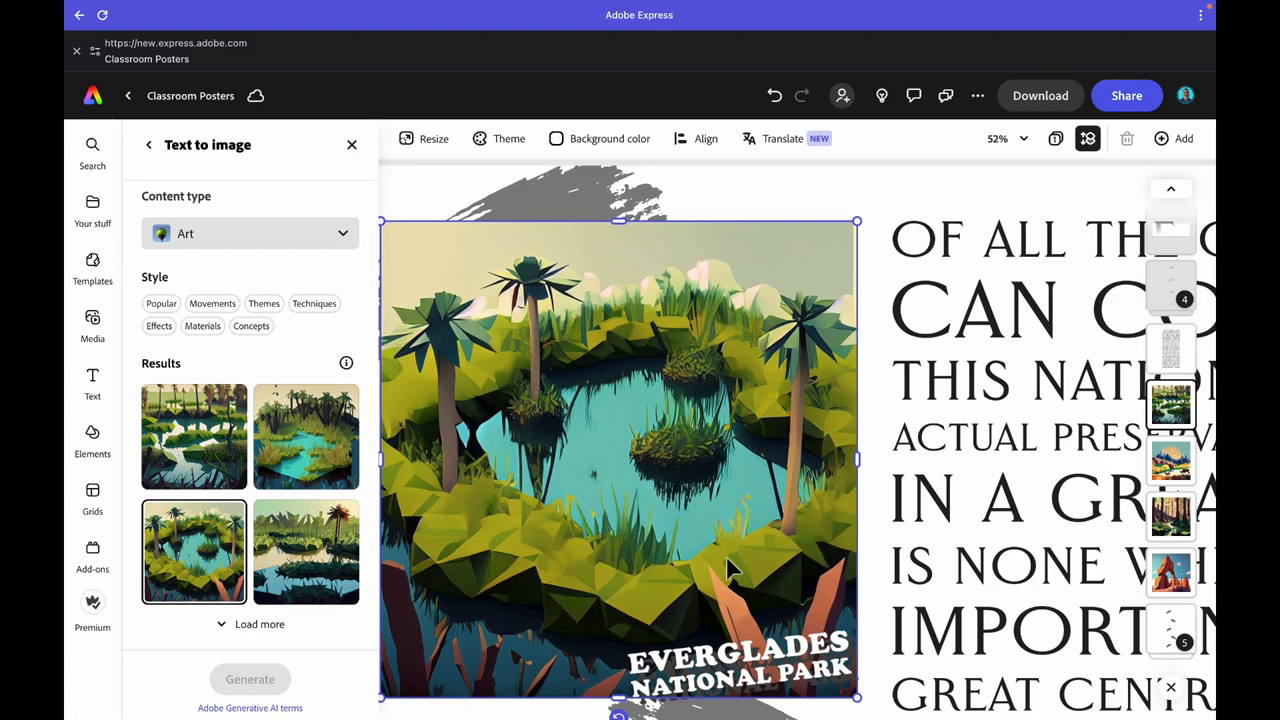
- Return from the Text to image results to the Everglades picture's editing options
{"action": "left_click", "coordinate": [148, 144]}
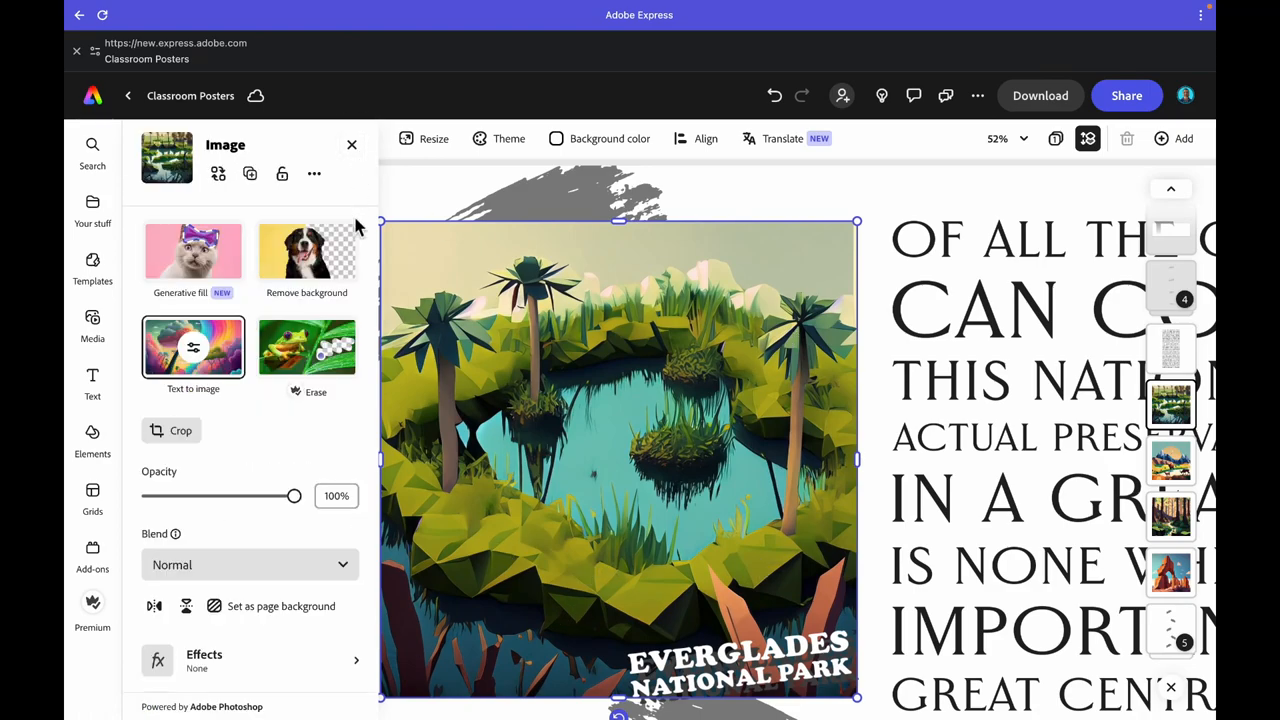